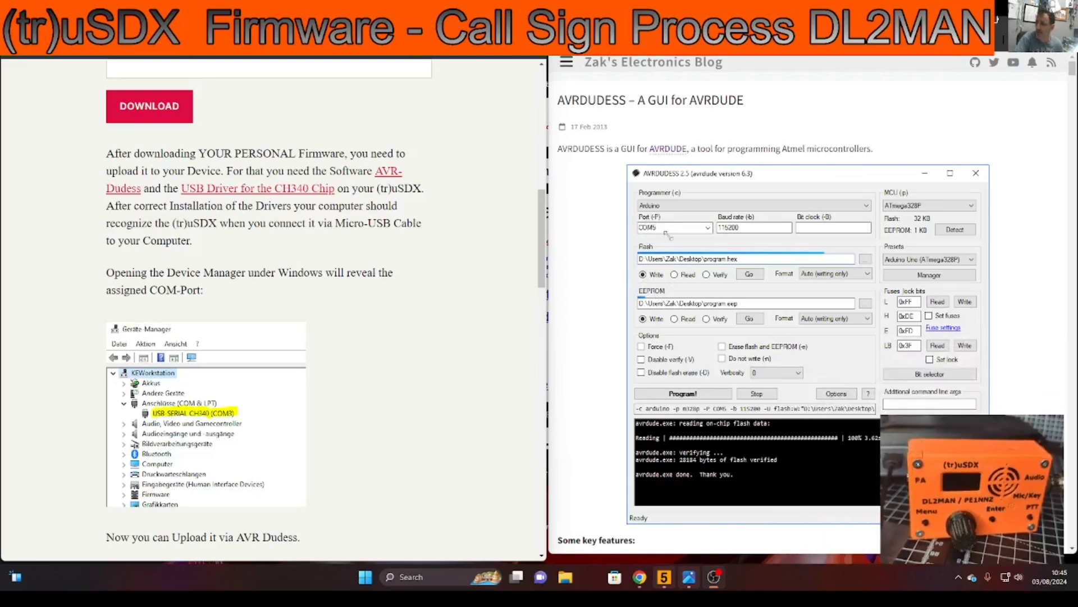
pyautogui.moveTo(852, 384)
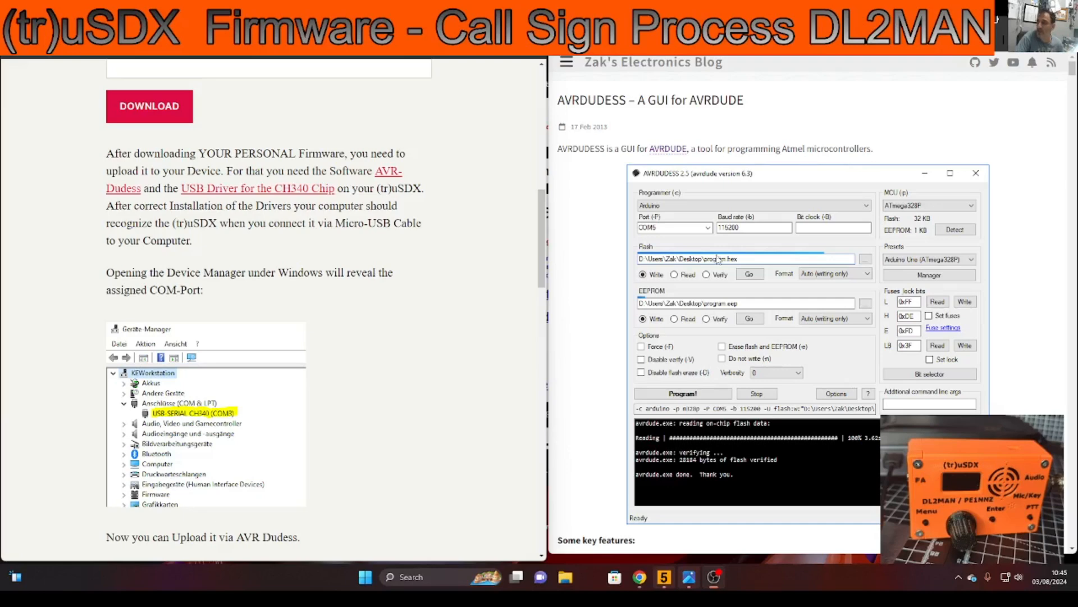
pyautogui.moveTo(848, 383)
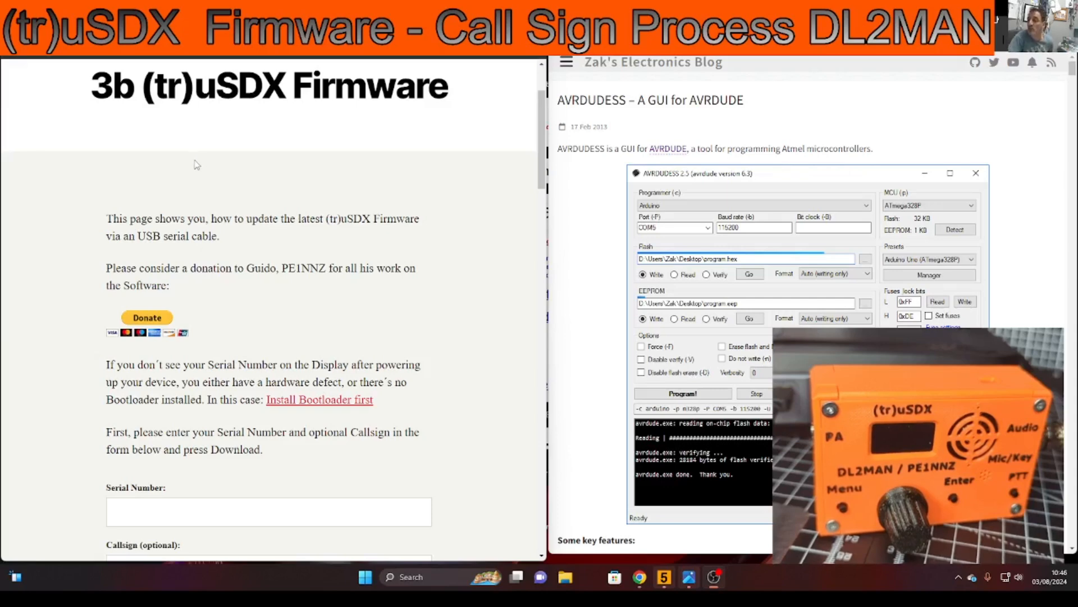
pyautogui.moveTo(658, 74)
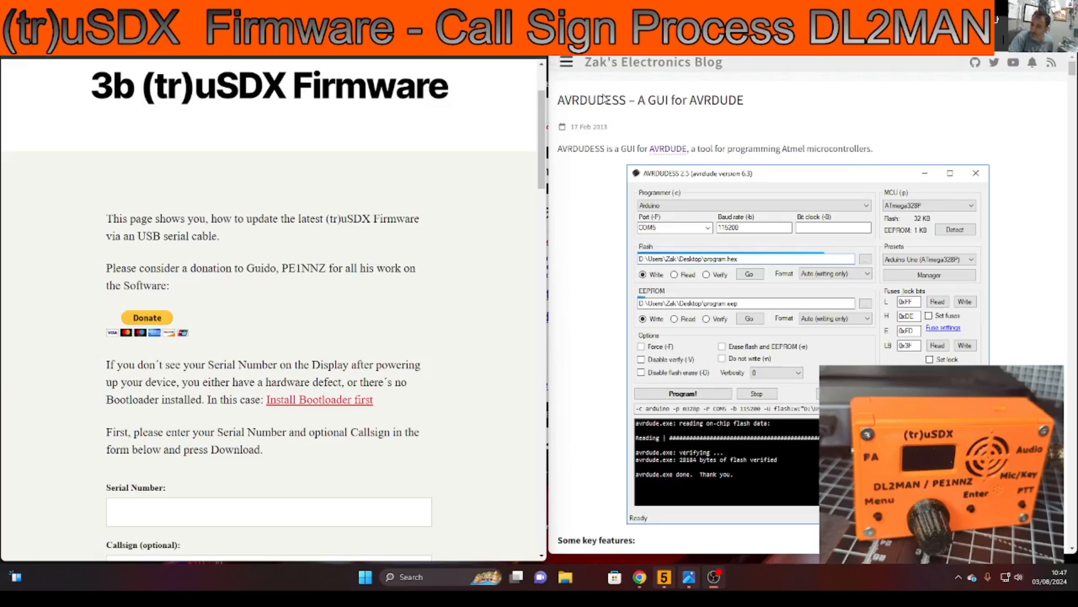
pyautogui.moveTo(603, 96)
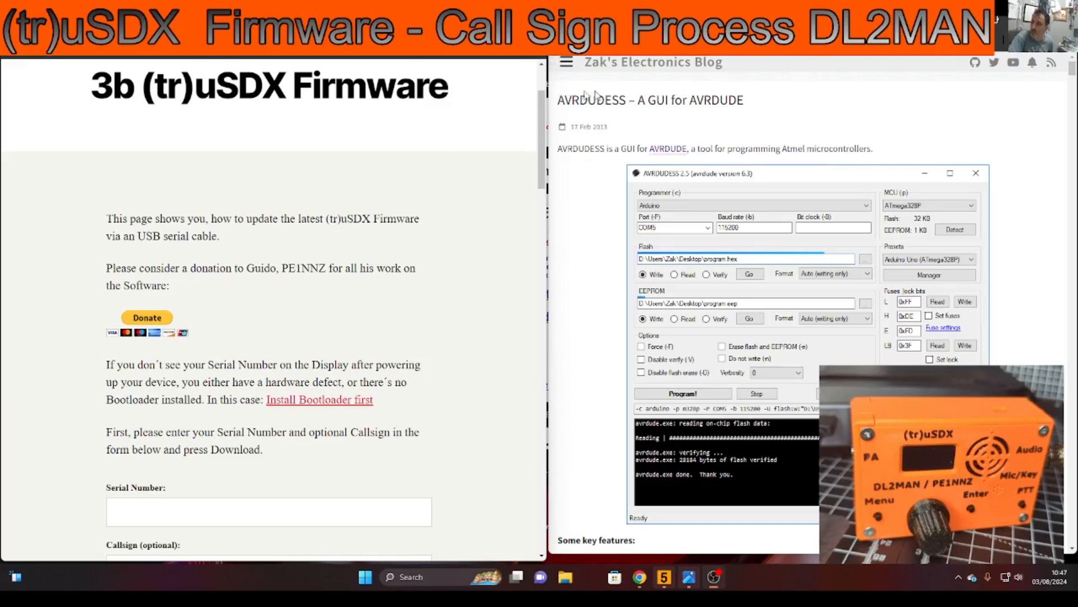
pyautogui.moveTo(677, 314)
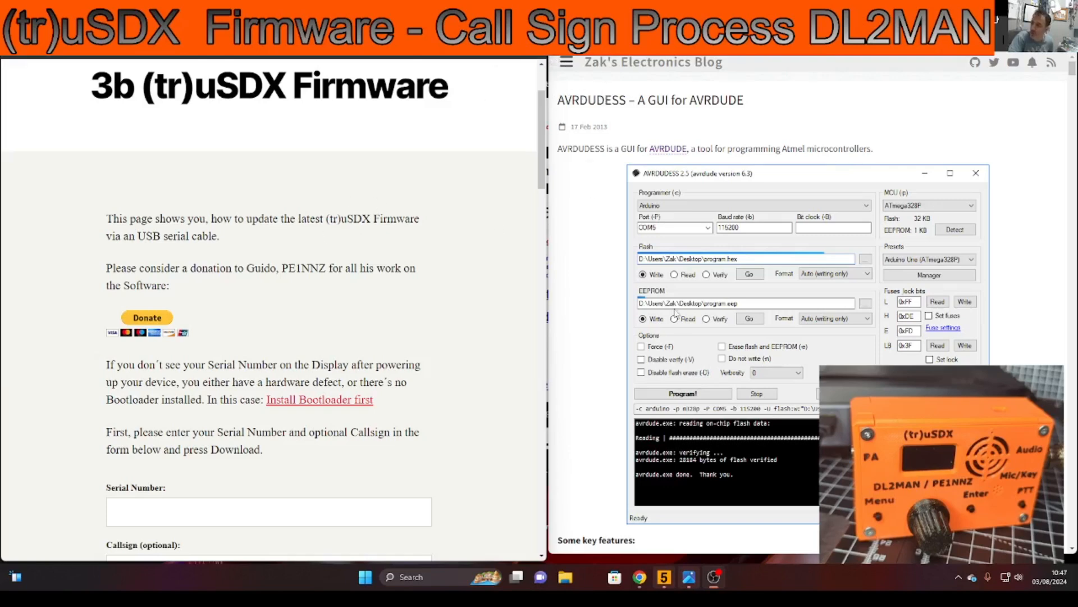
pyautogui.moveTo(595, 251)
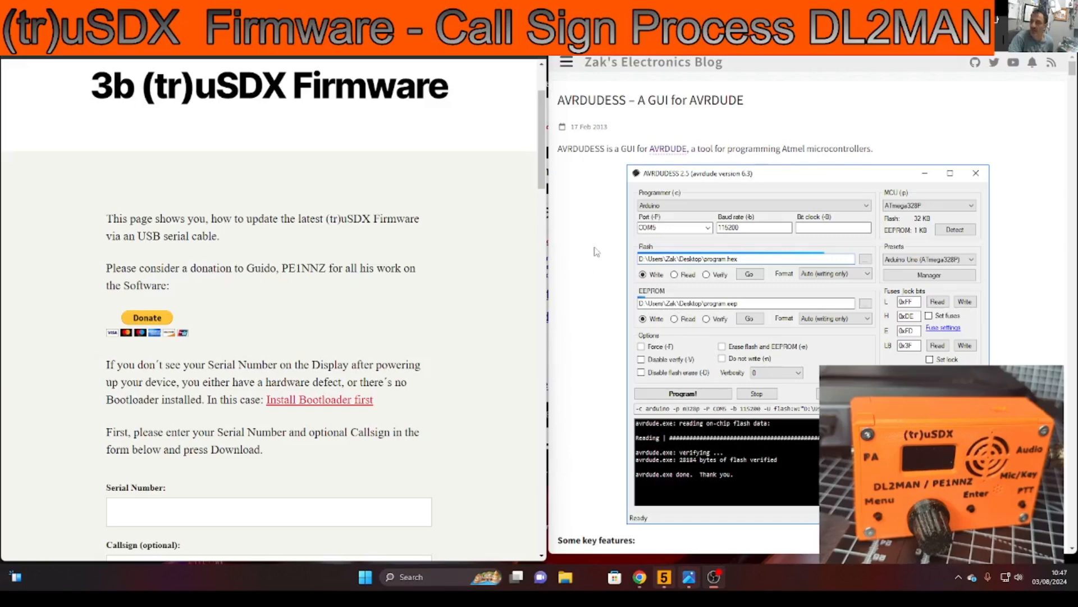
pyautogui.moveTo(683, 316)
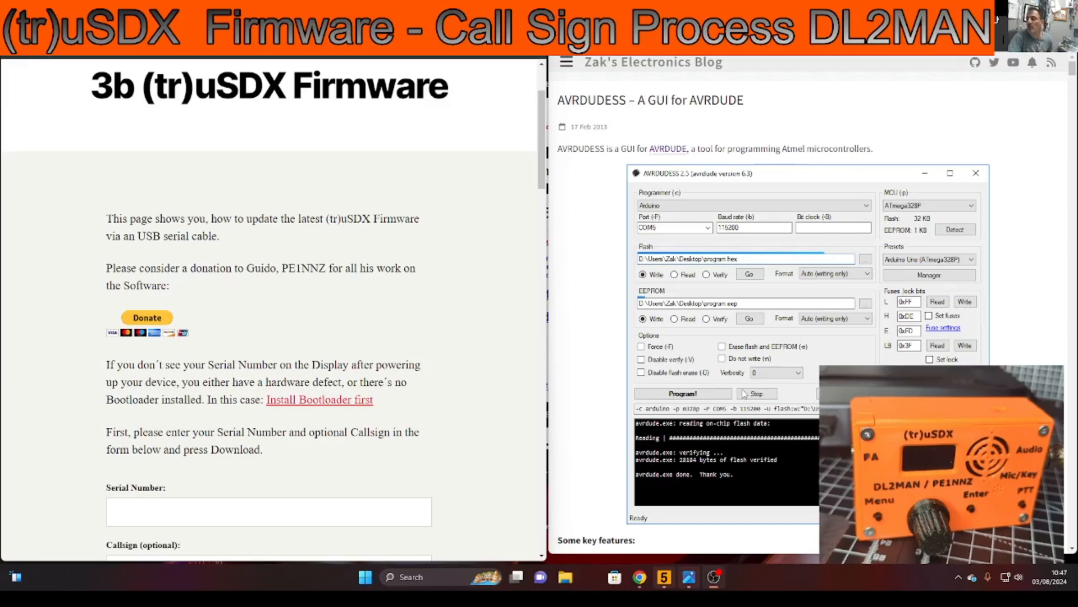
# Download AVRDUDESS-2.17-setup.exe from the GitHub AVRDUDESS v2.17 release page.
pyautogui.scroll(-3)
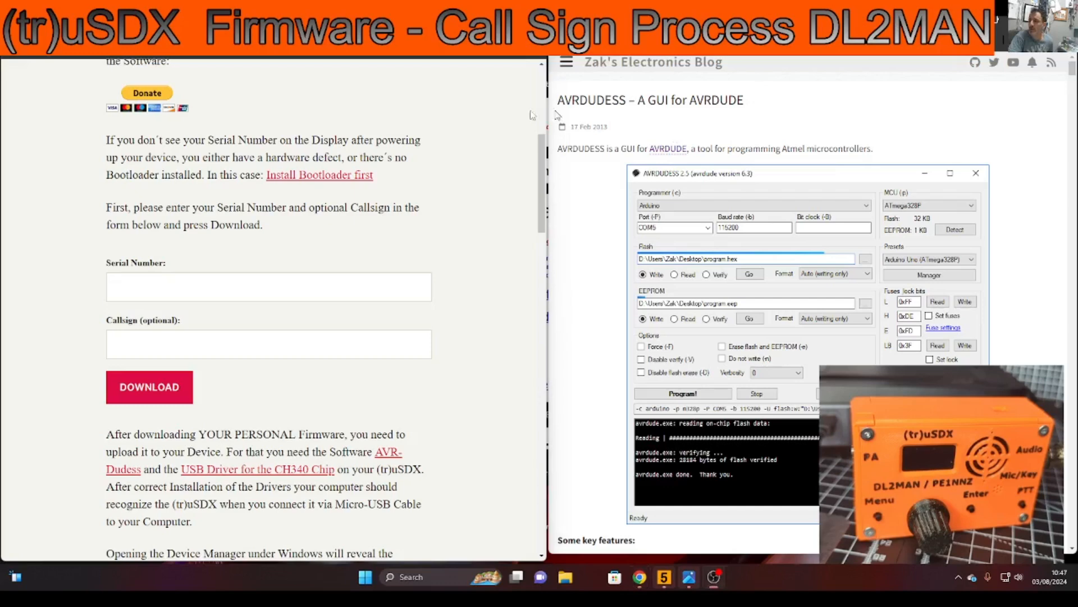
pyautogui.moveTo(465, 227)
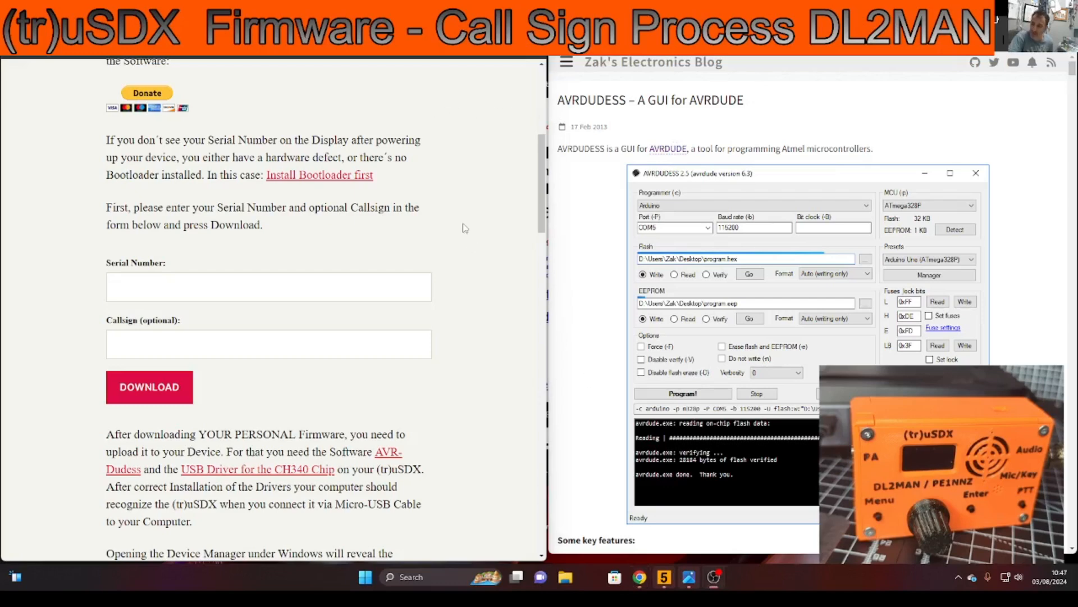
pyautogui.scroll(-3)
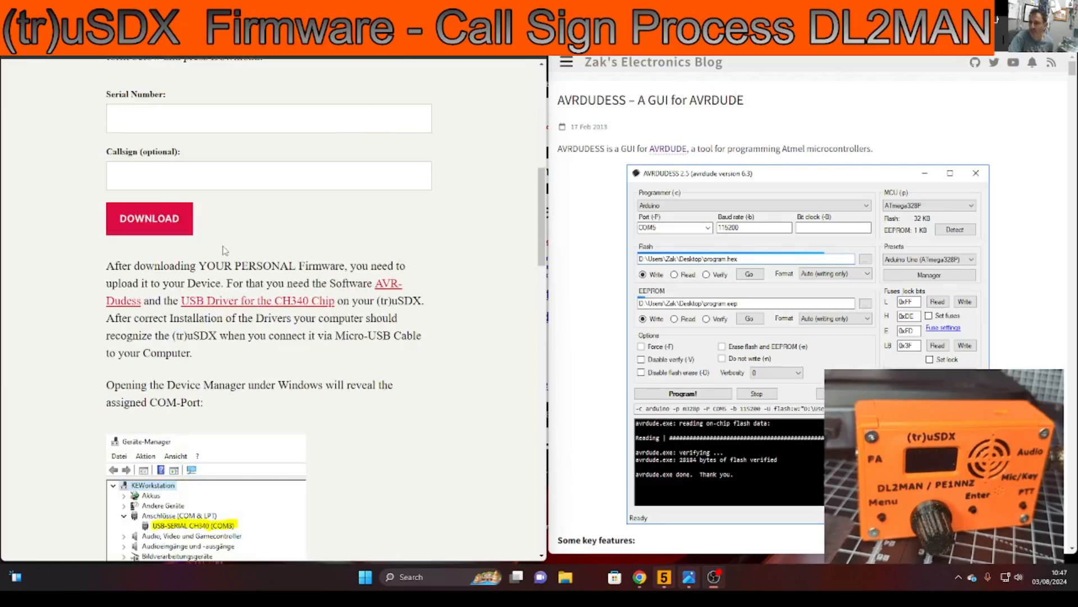
pyautogui.moveTo(806, 197)
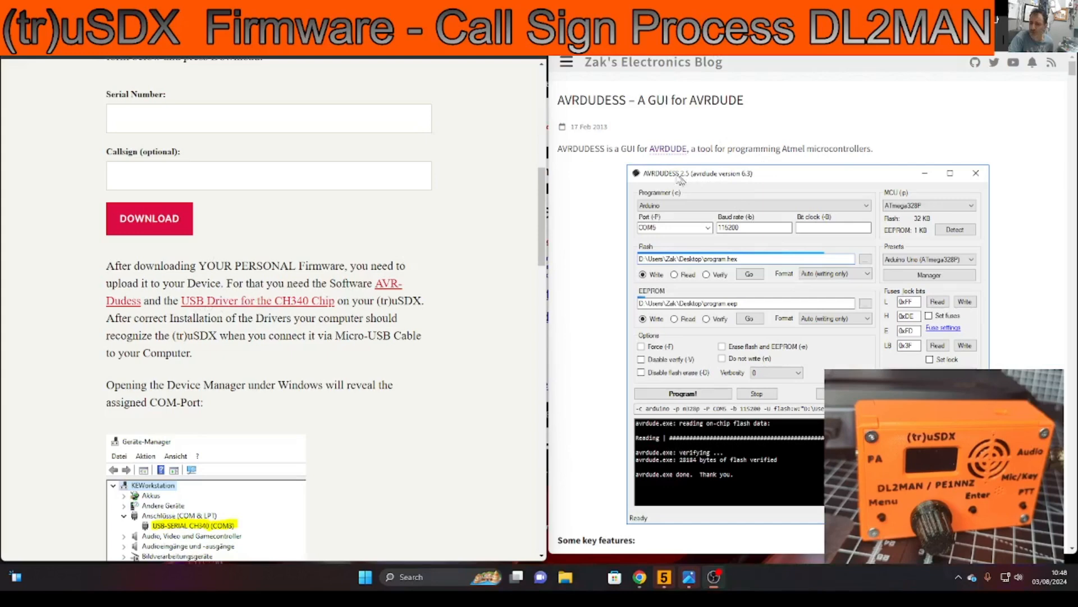
pyautogui.moveTo(512, 108)
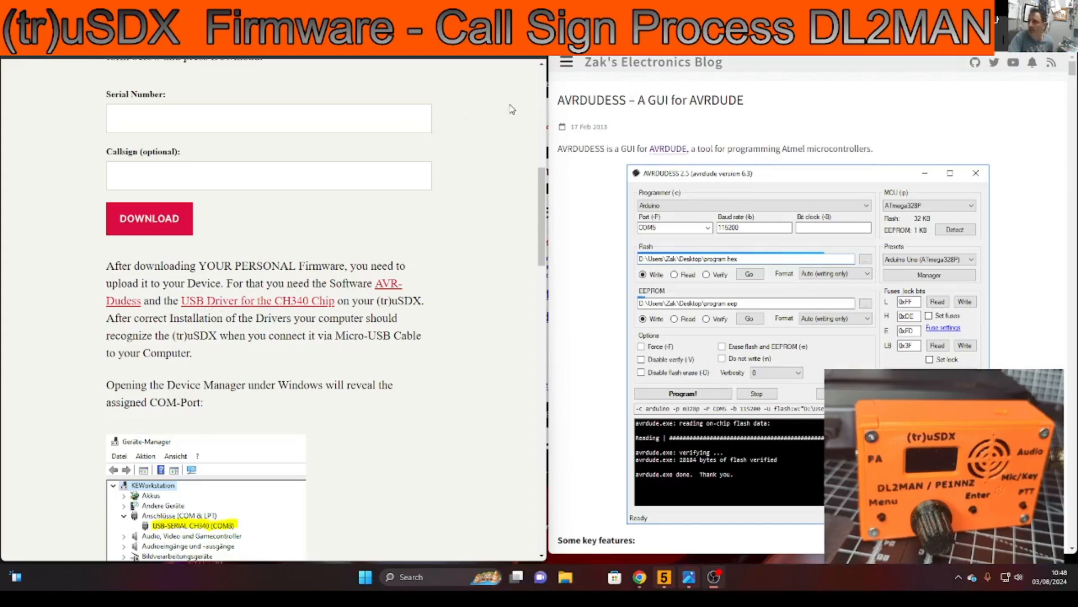
pyautogui.moveTo(951, 110)
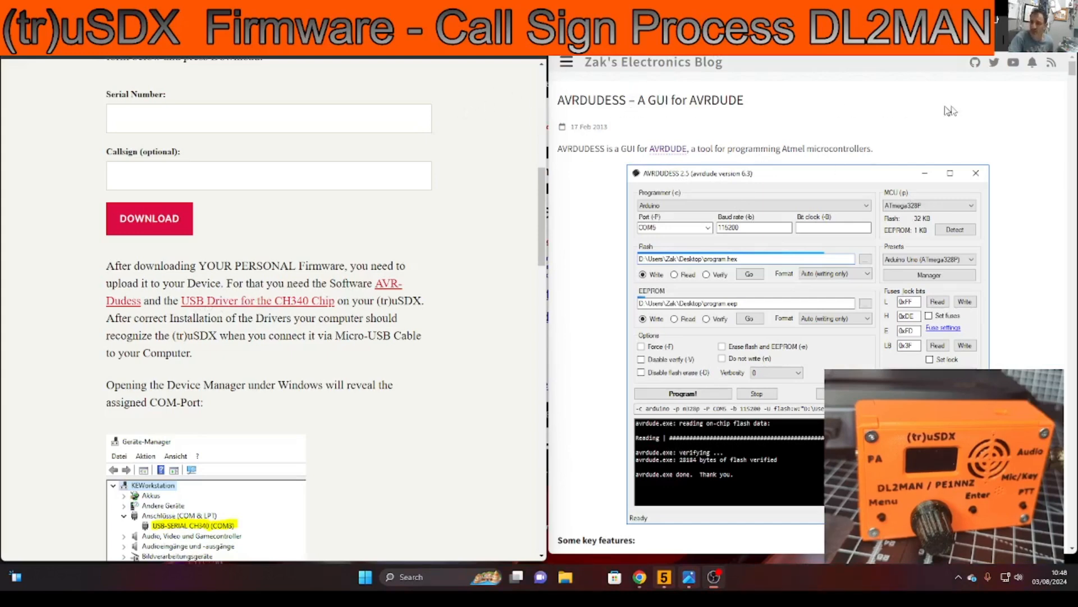
pyautogui.moveTo(134, 303)
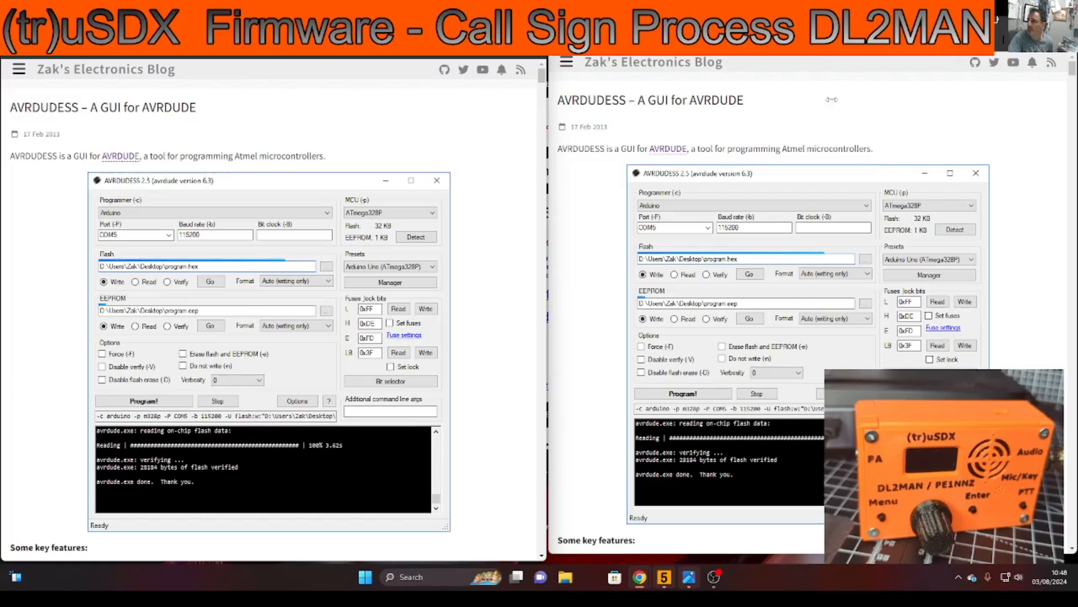
pyautogui.scroll(-3)
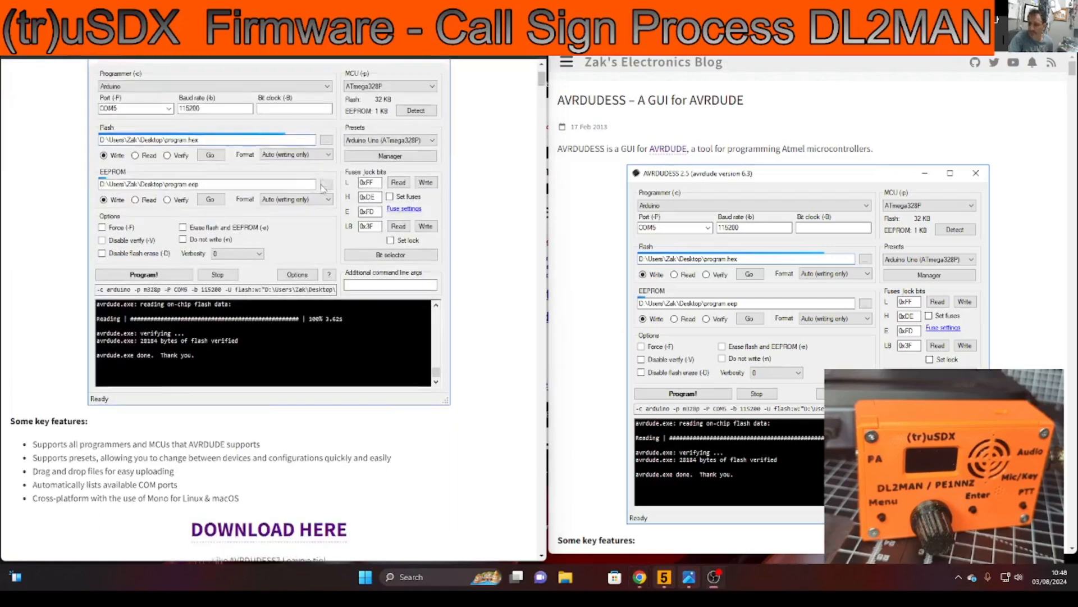
pyautogui.scroll(-3)
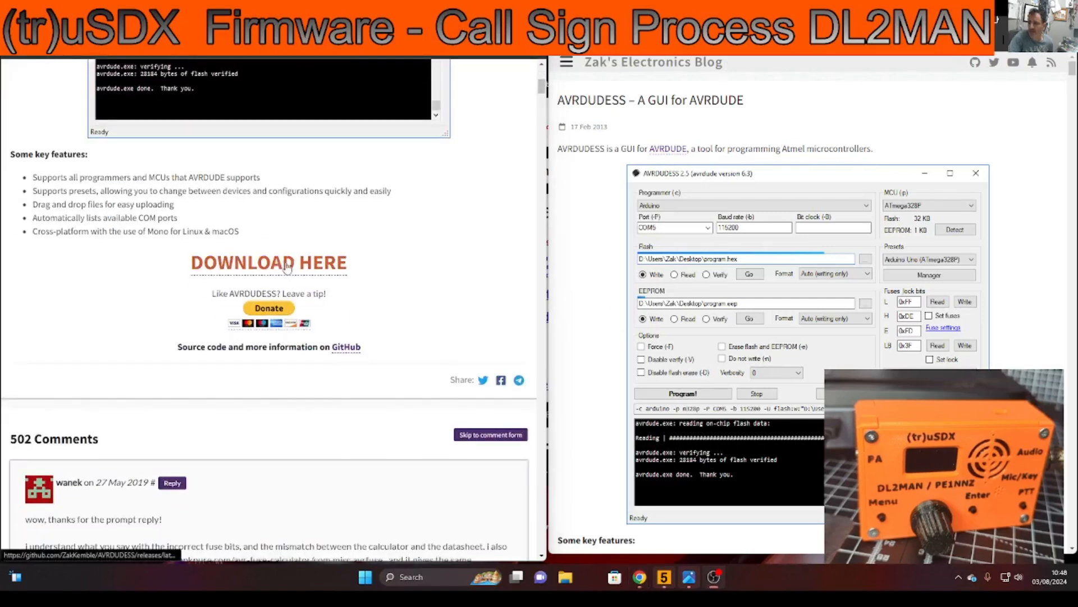
pyautogui.click(269, 263)
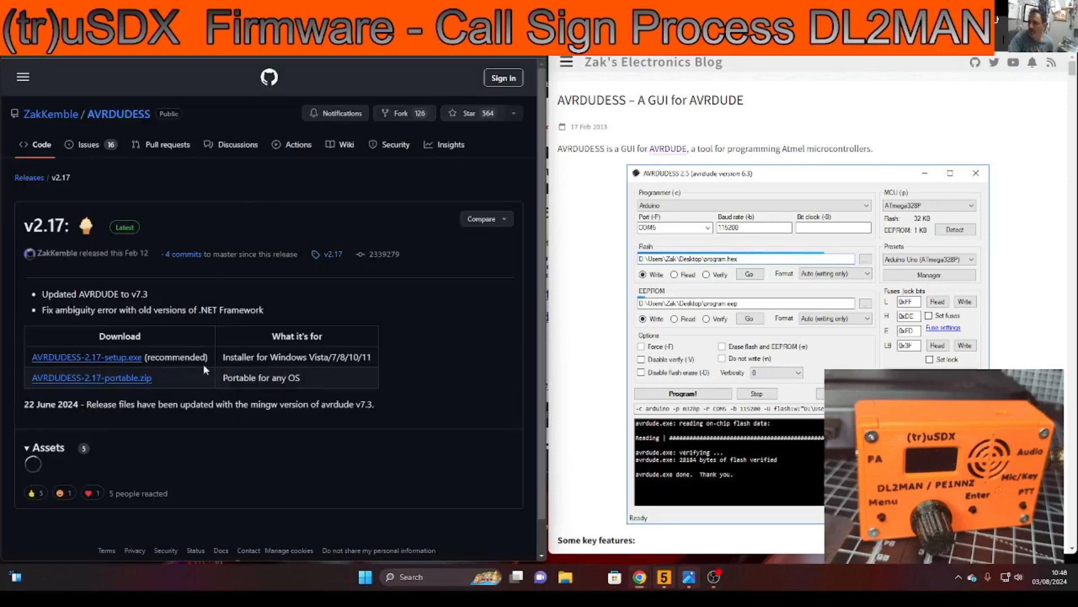
pyautogui.click(48, 447)
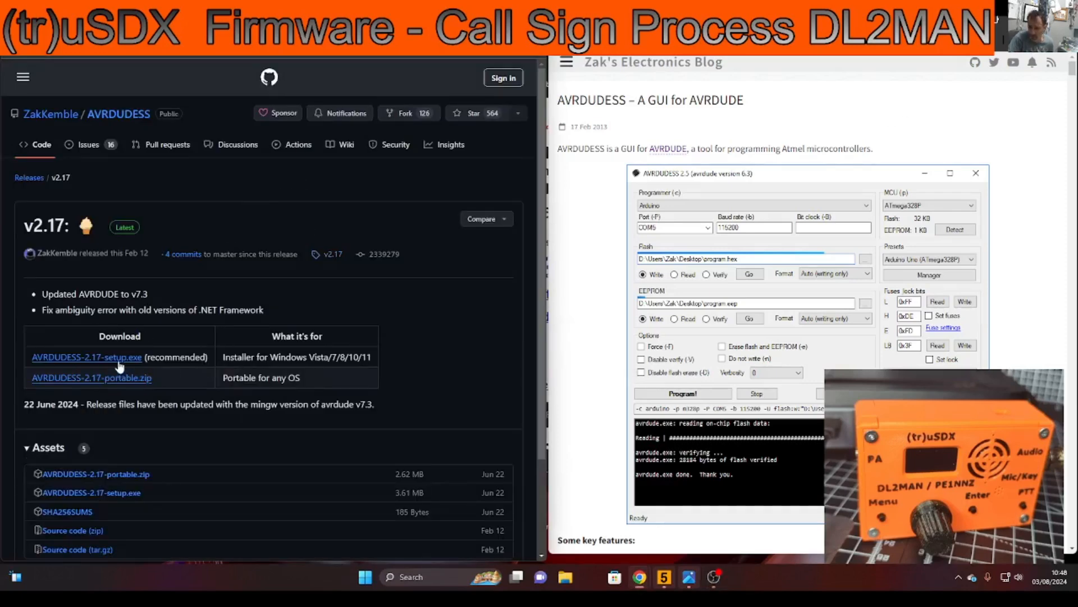
pyautogui.click(86, 357)
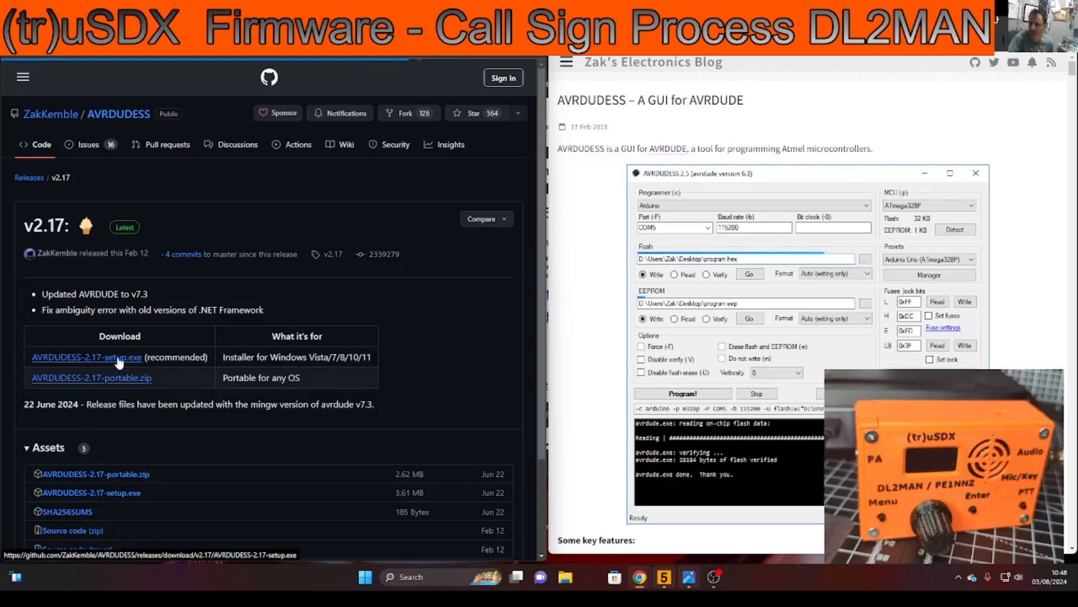
pyautogui.click(86, 357)
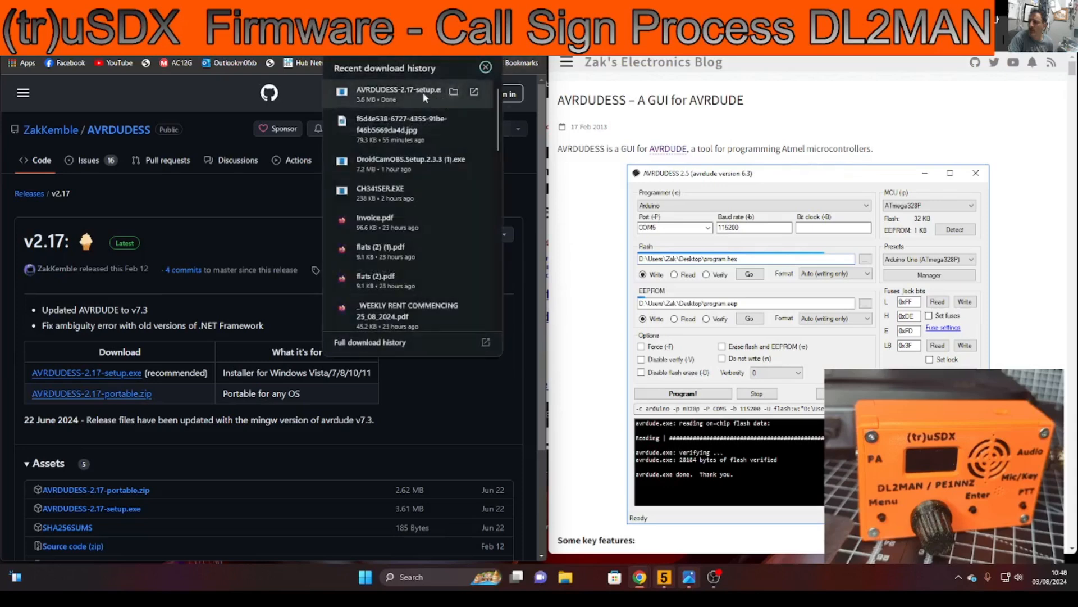
# Run the downloaded AVRDUDESS installer past the Windows warning and choose English.
pyautogui.click(399, 92)
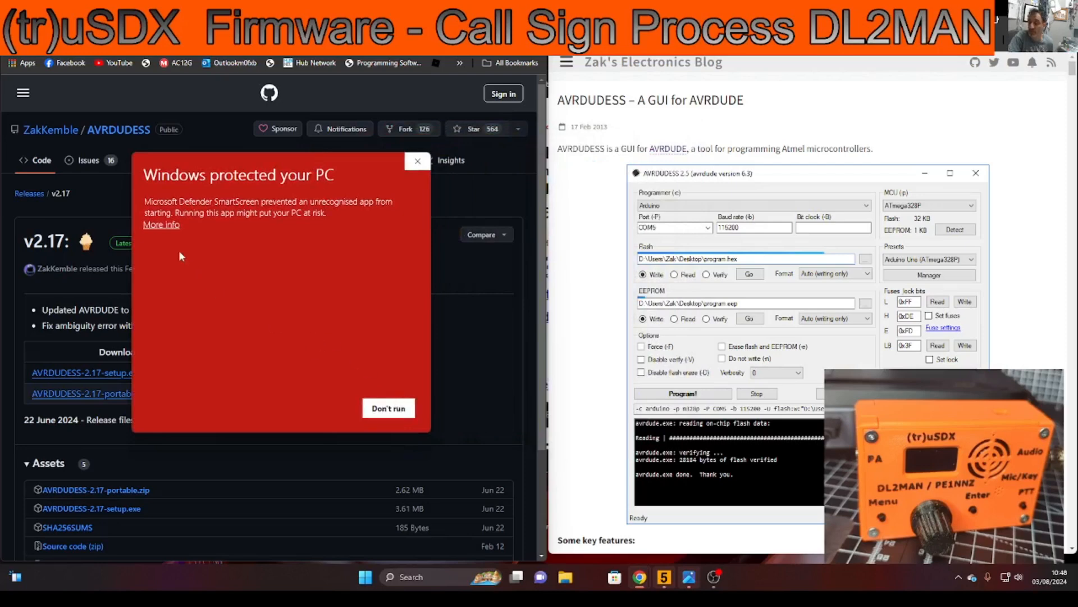
pyautogui.click(161, 224)
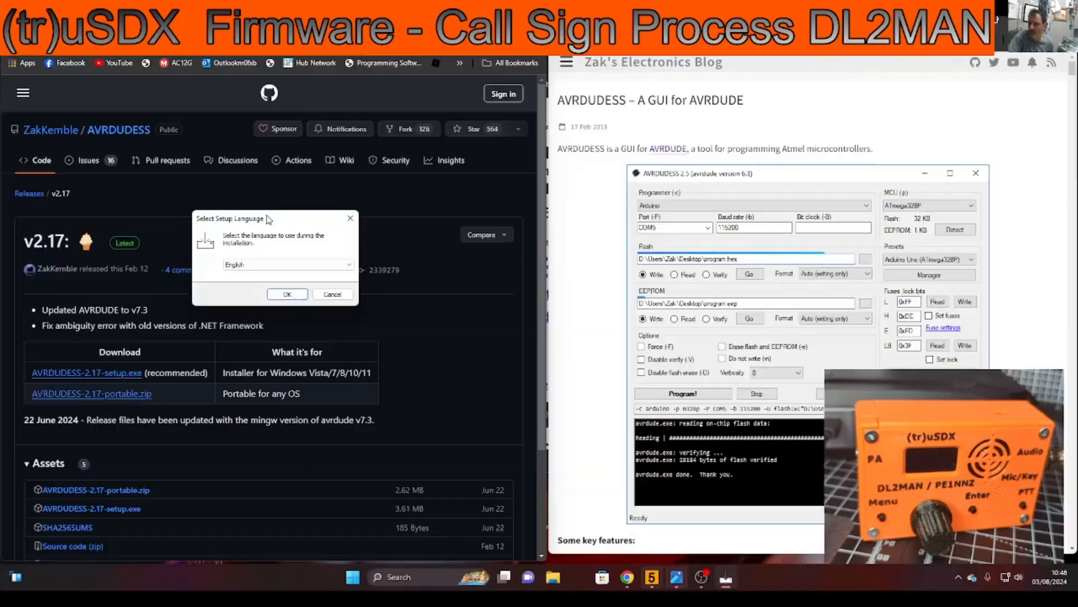
pyautogui.click(287, 294)
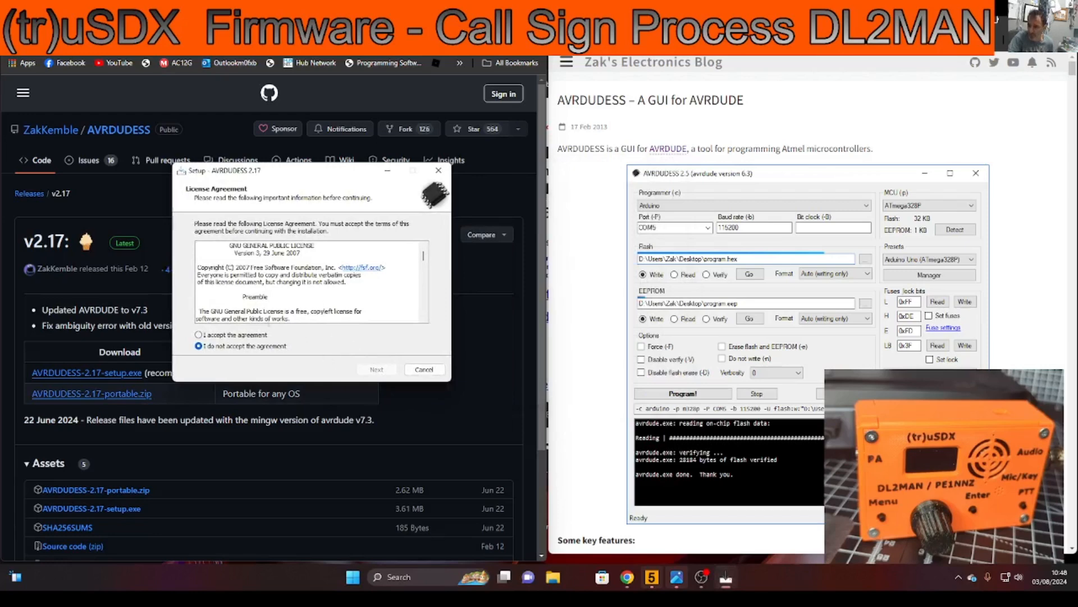
# Accept the license, keep default folders, add a desktop shortcut, install and launch AVRDUDESS.
pyautogui.click(377, 370)
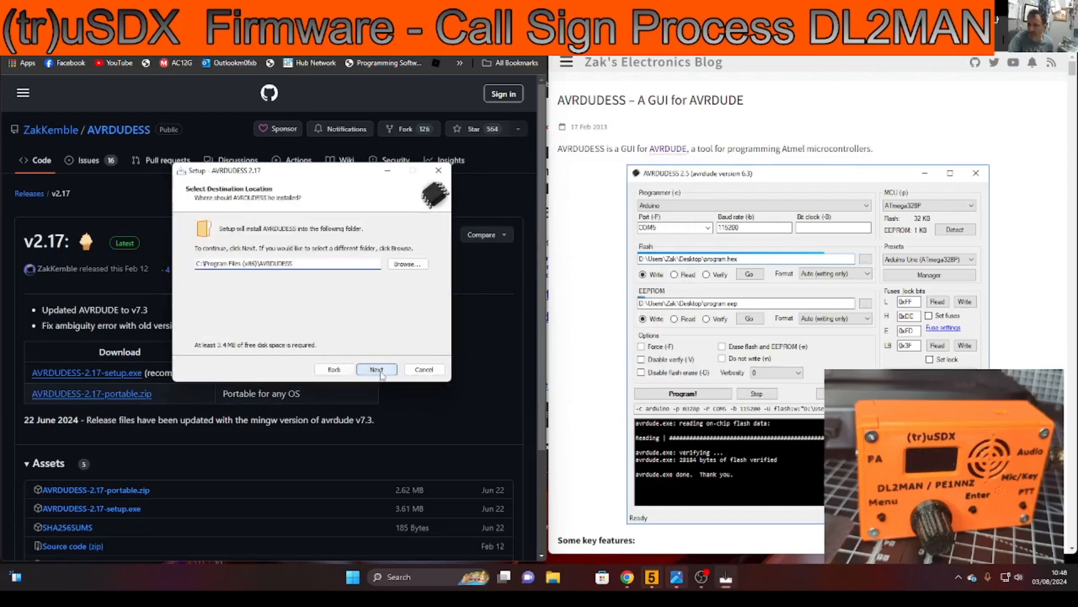
pyautogui.click(376, 370)
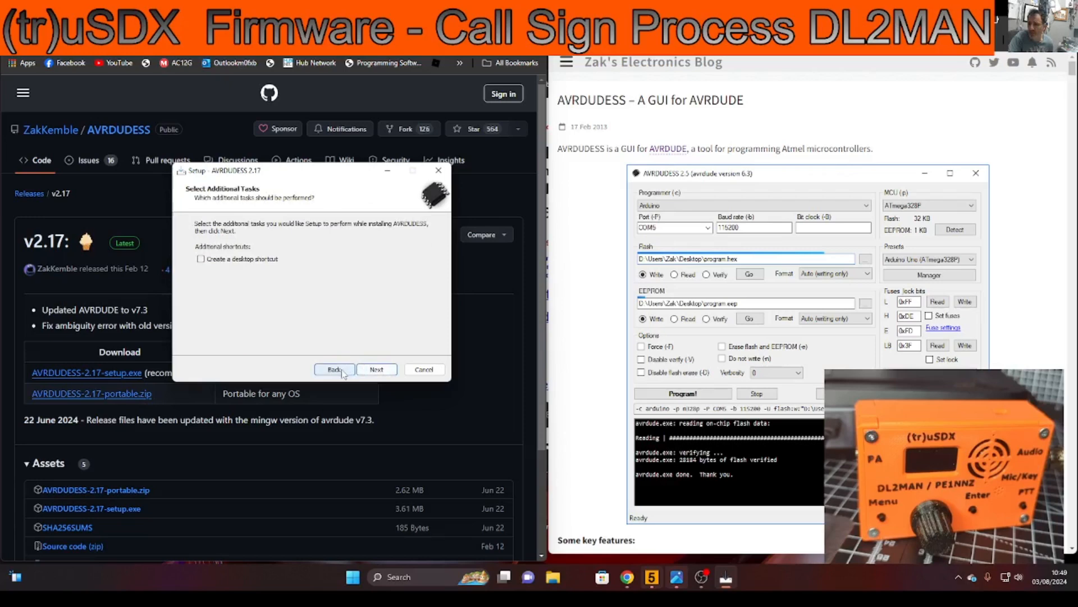
pyautogui.click(376, 369)
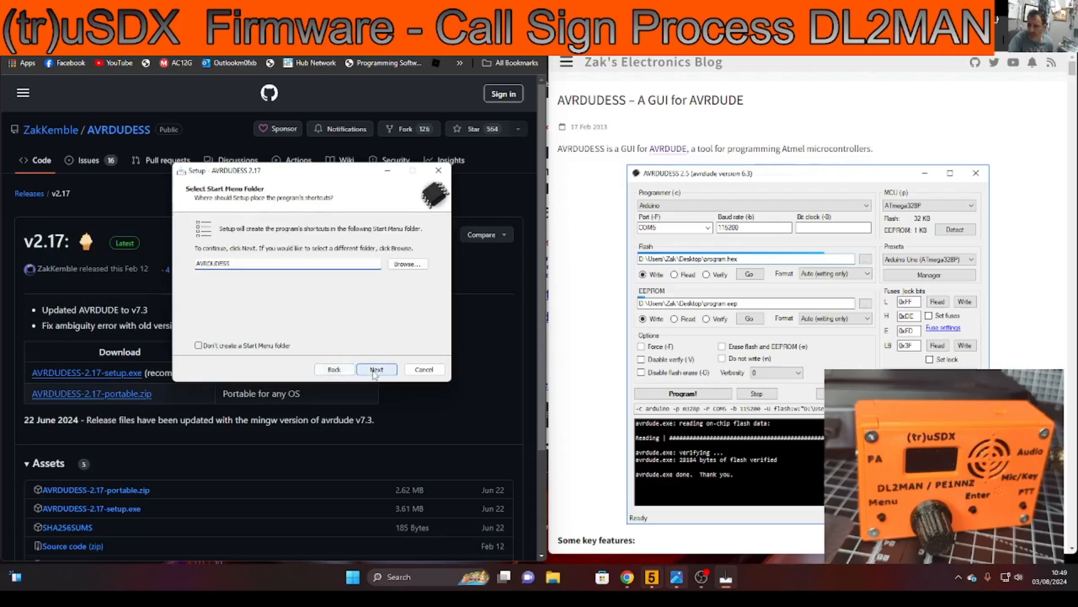
pyautogui.click(376, 370)
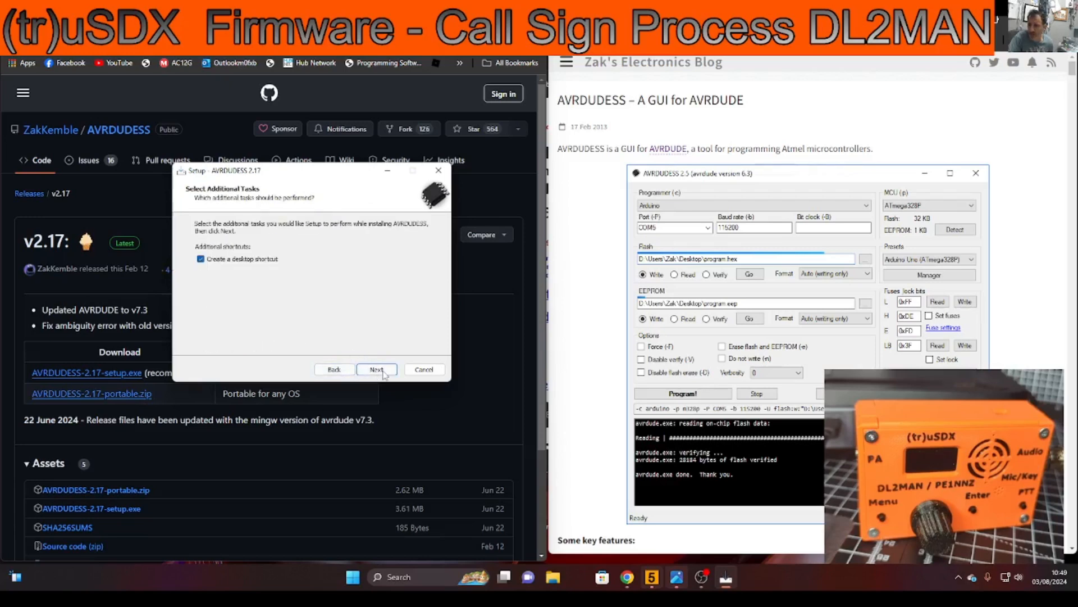
pyautogui.click(376, 369)
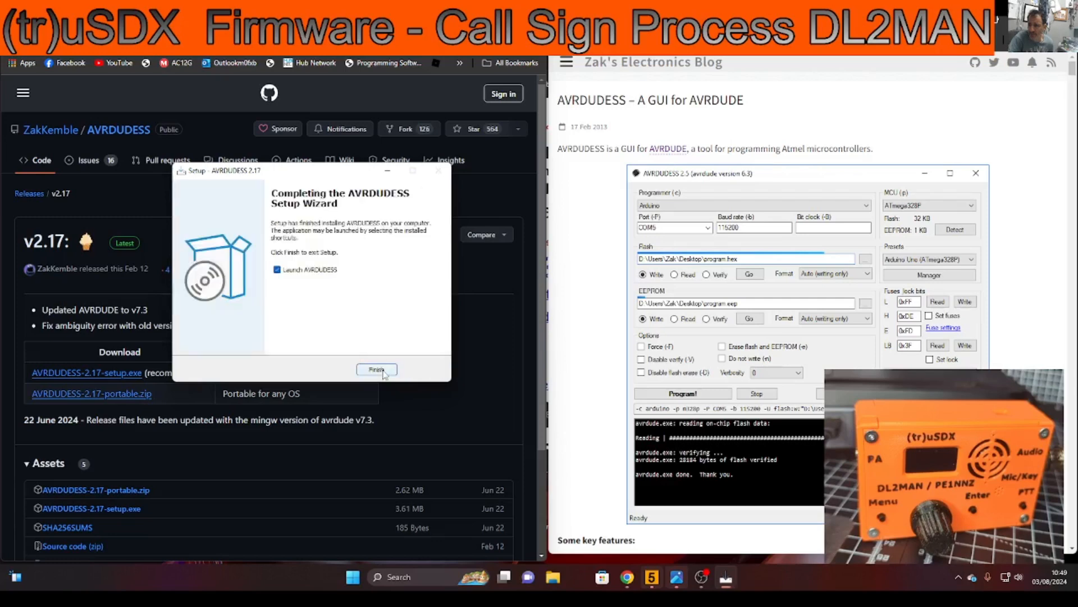
pyautogui.click(375, 370)
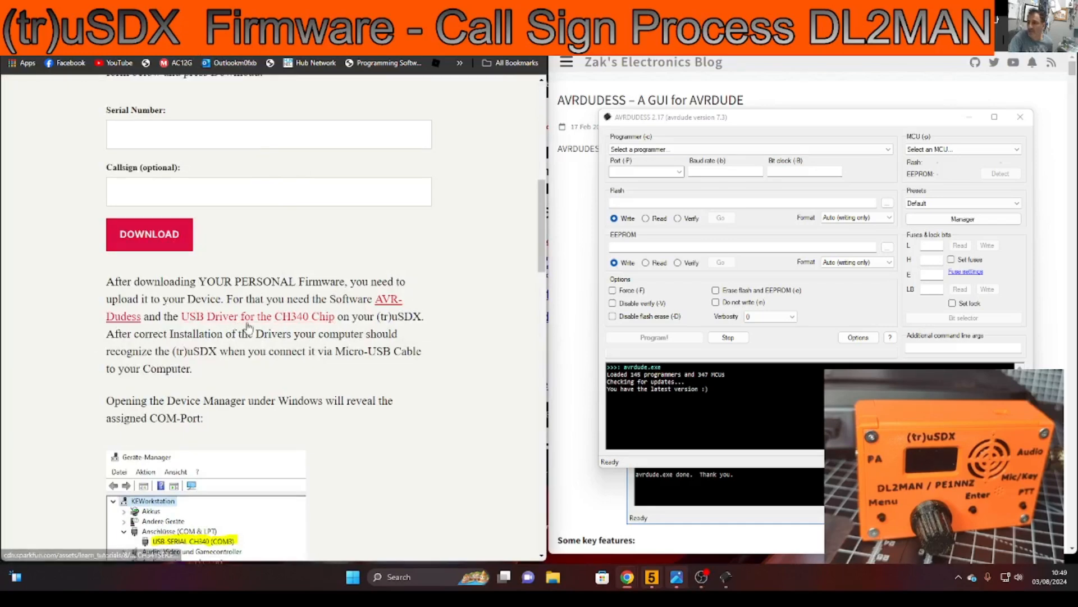
# Download the CH340 USB driver installer and keep the unverified file.
pyautogui.click(282, 316)
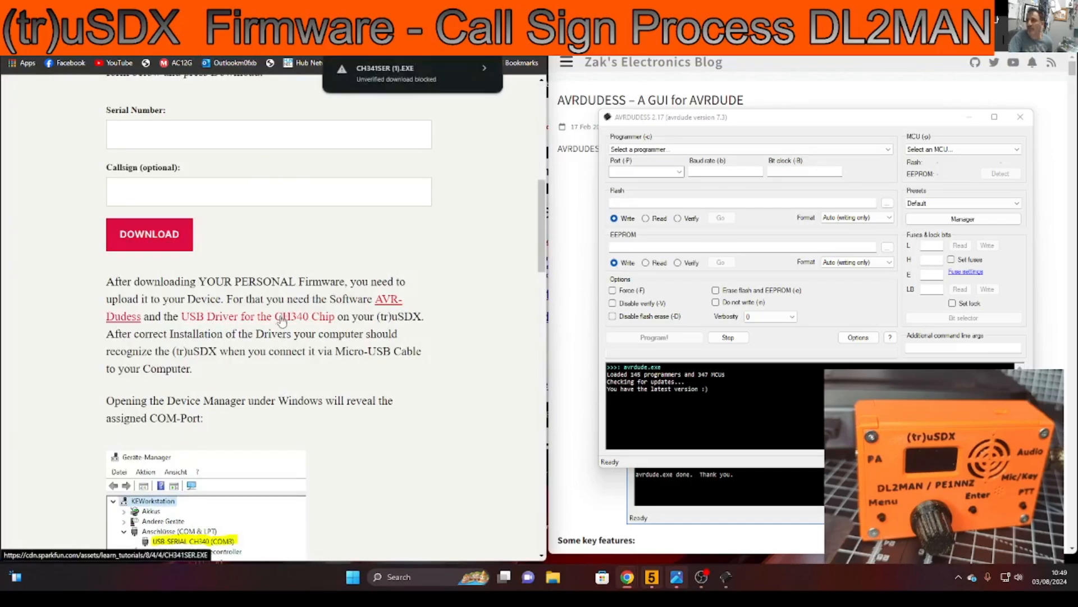
pyautogui.click(412, 74)
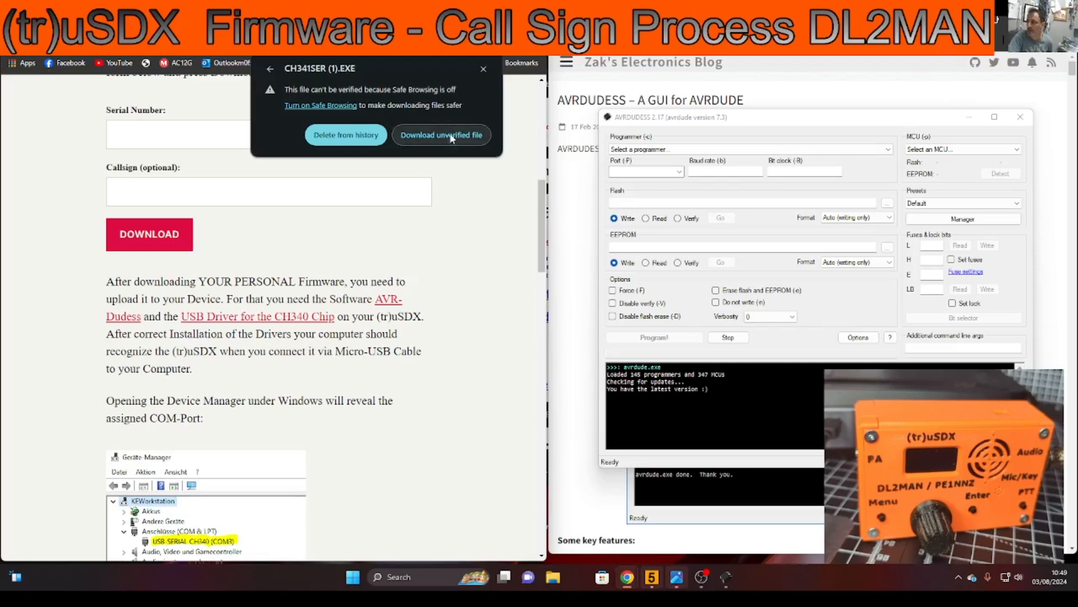
pyautogui.click(441, 135)
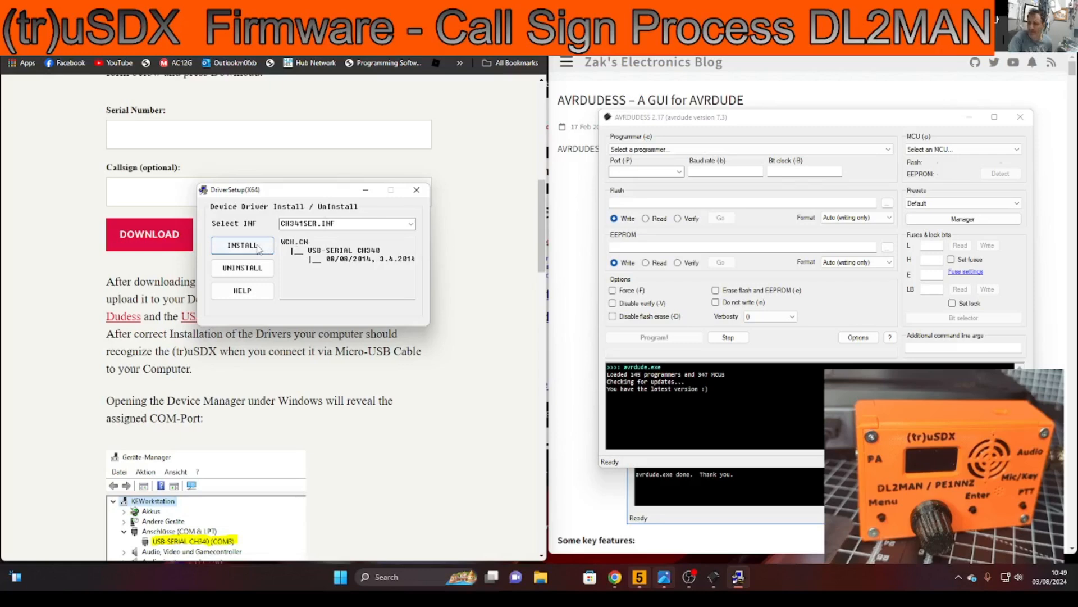
# Install the CH340 driver from CH341SER.INF and close DriverSetup.
pyautogui.click(242, 245)
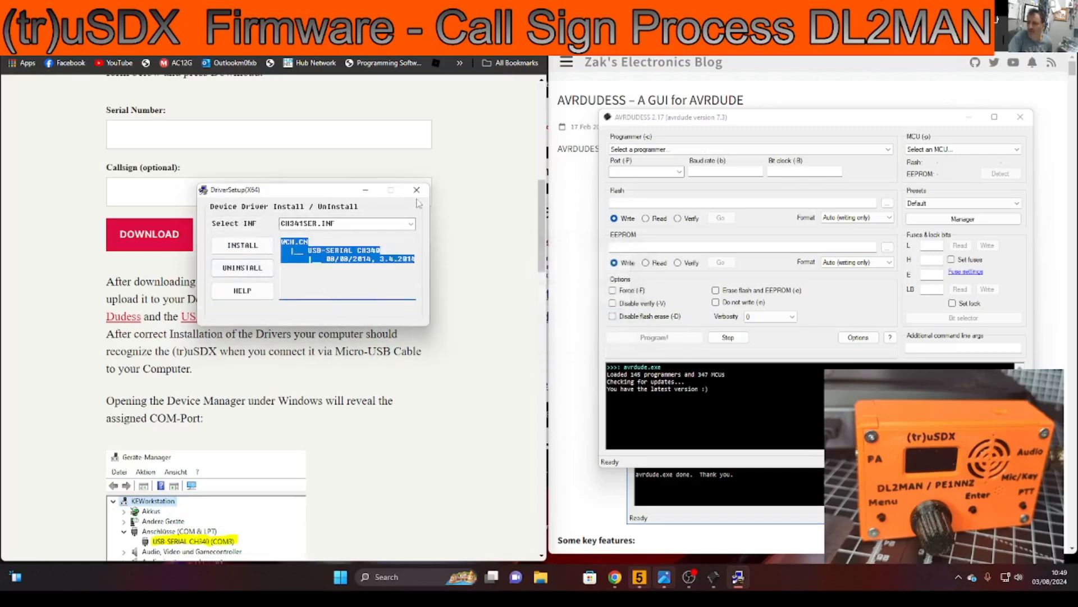
pyautogui.click(416, 190)
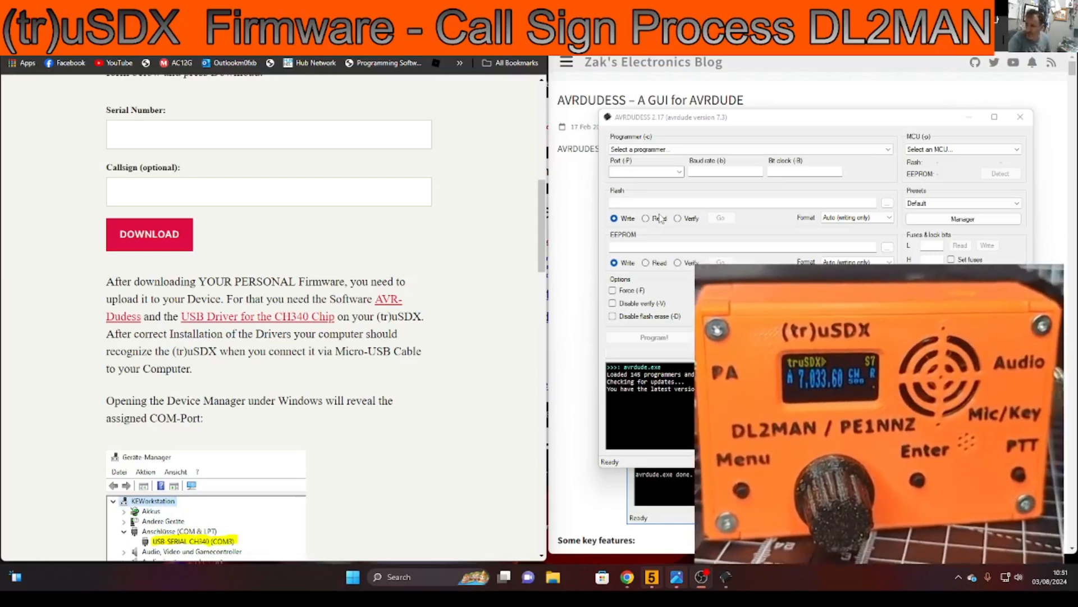
pyautogui.moveTo(560, 251)
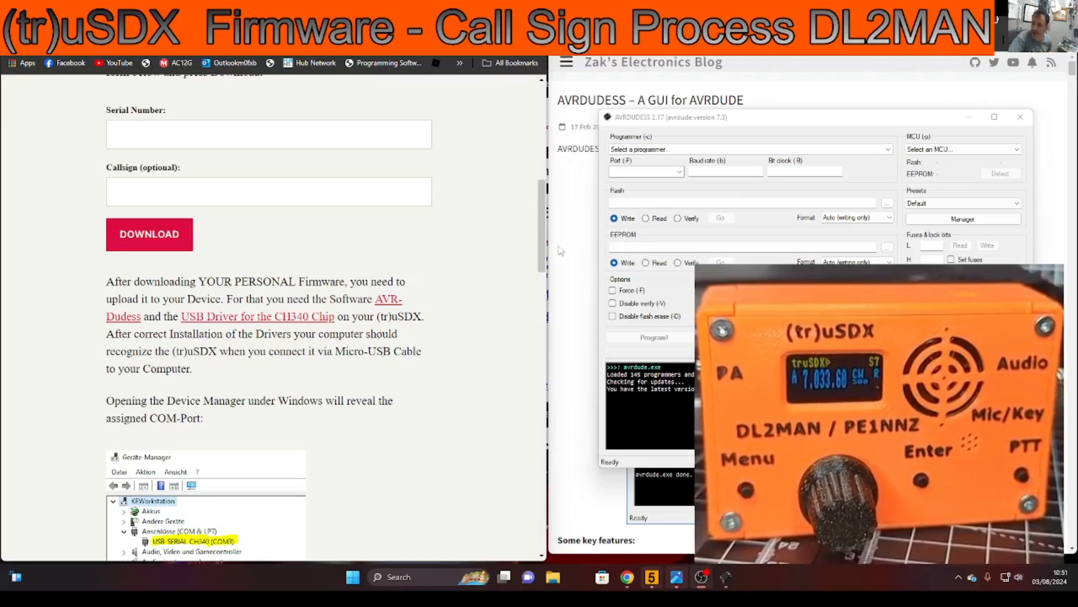
pyautogui.moveTo(352, 577)
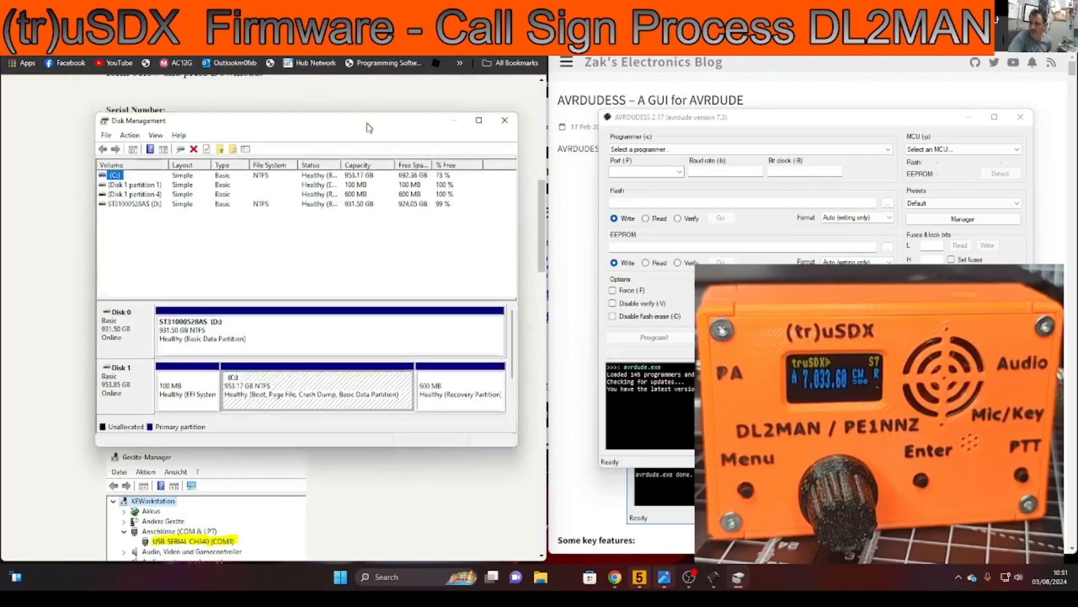
# Close Disk Management and bring up the Start menu's system tools list.
pyautogui.click(505, 121)
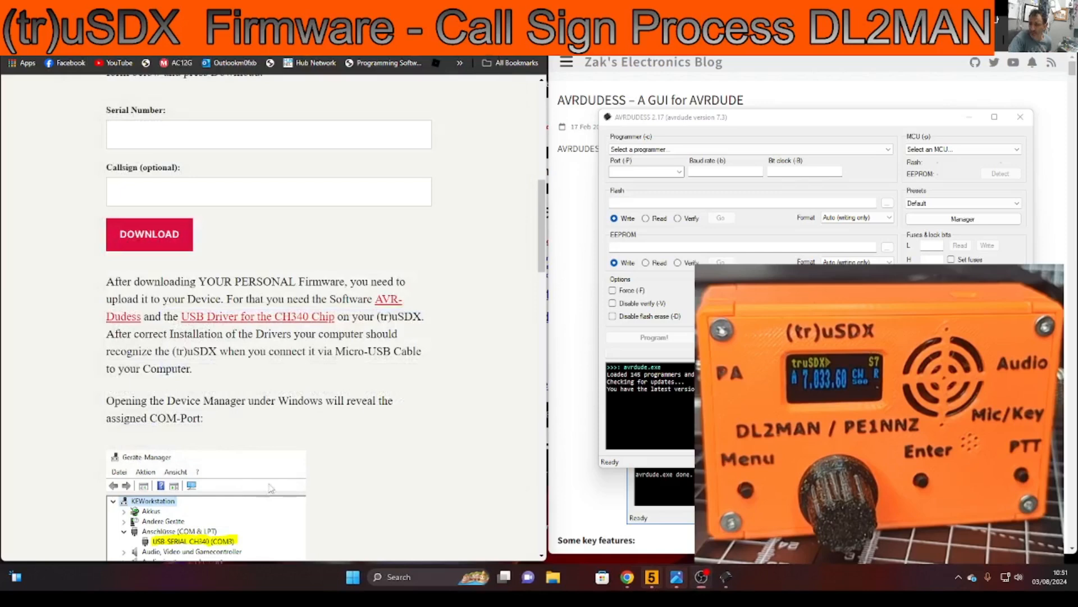
pyautogui.rightClick(352, 576)
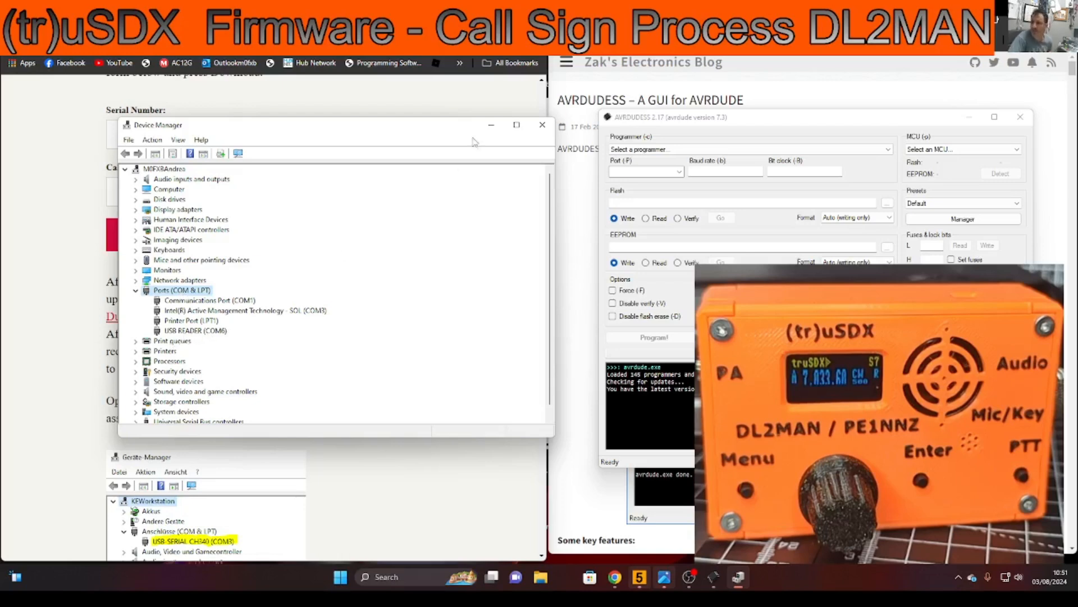
# Scroll the firmware page to the AVRDUDESS upload settings (Arduino, 115200 baud, ATMega328P).
pyautogui.click(542, 124)
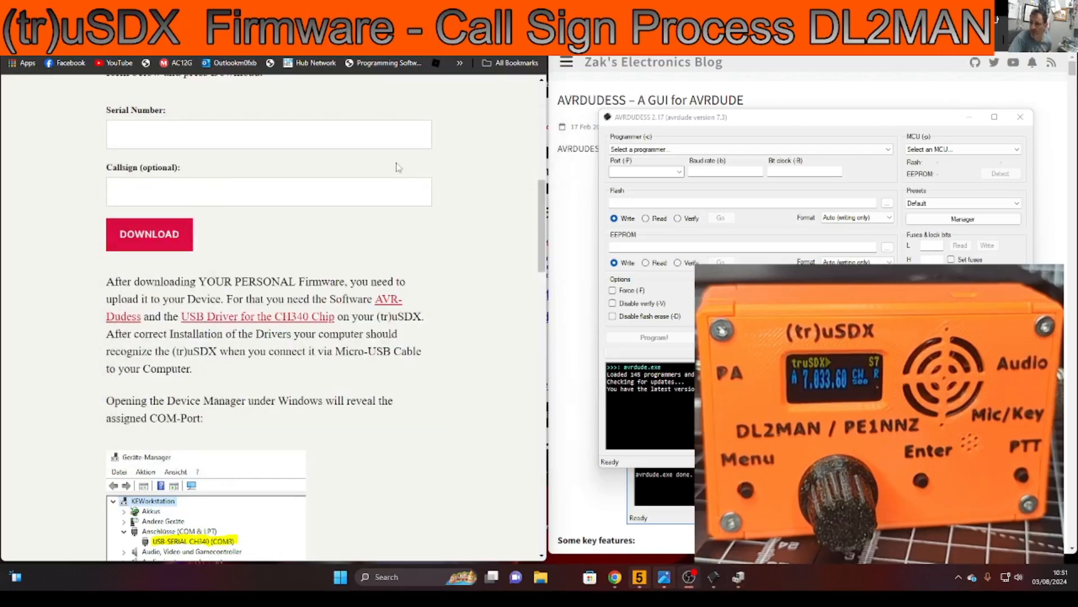
pyautogui.scroll(-3)
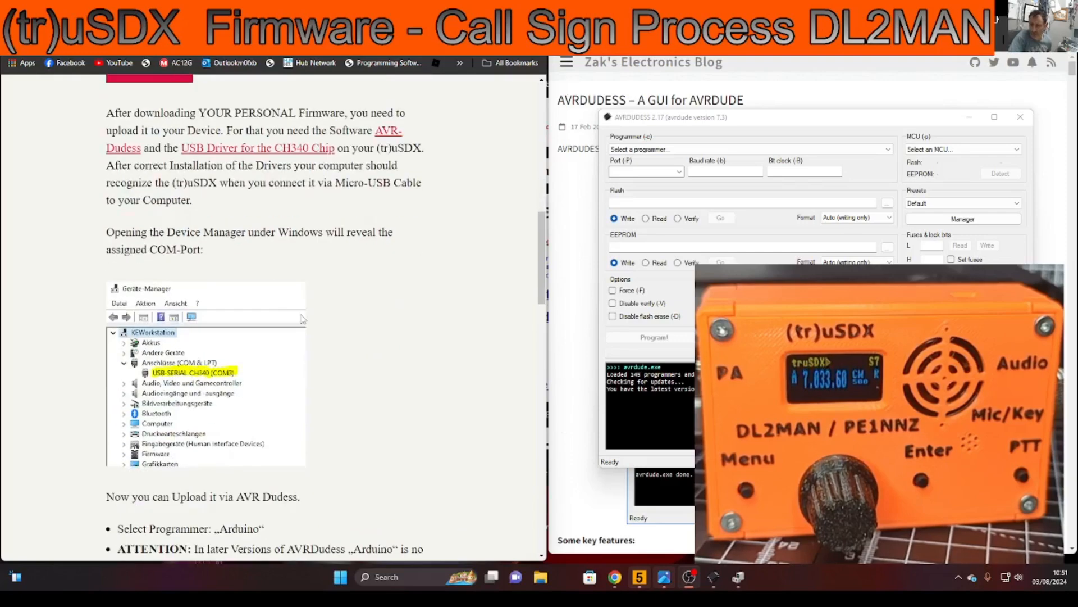
pyautogui.scroll(-3)
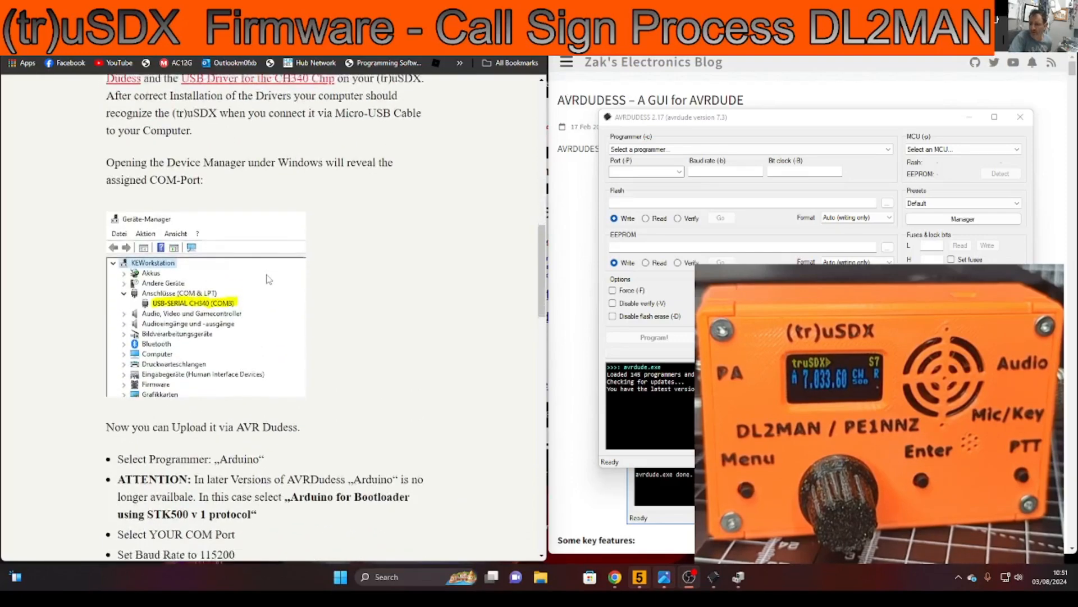
pyautogui.scroll(-3)
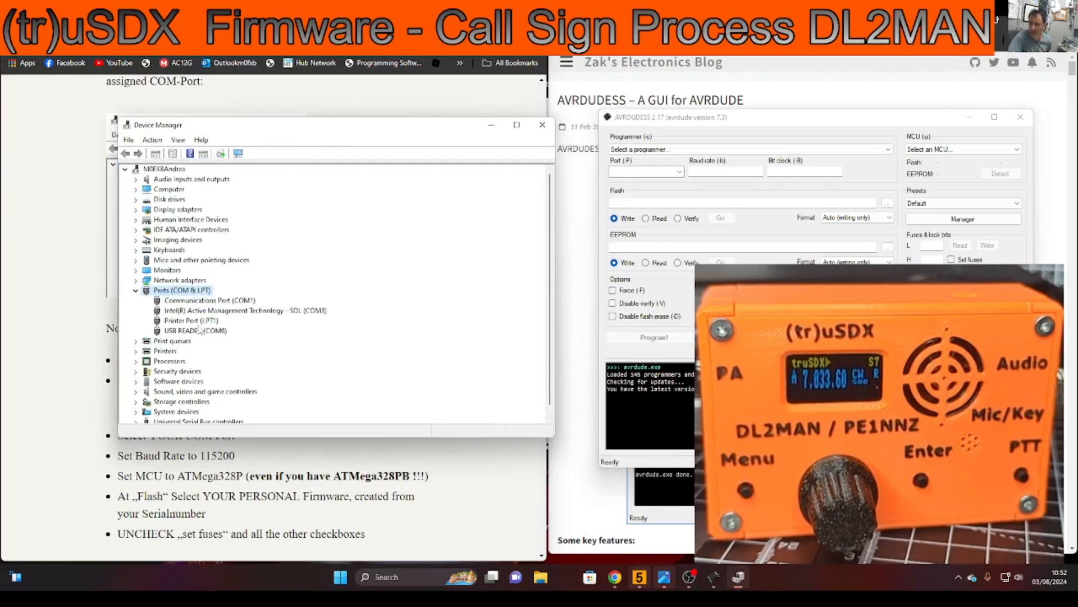
# Set the USB READER (COM6) port speed to 115200 bits per second and confirm.
pyautogui.rightClick(195, 330)
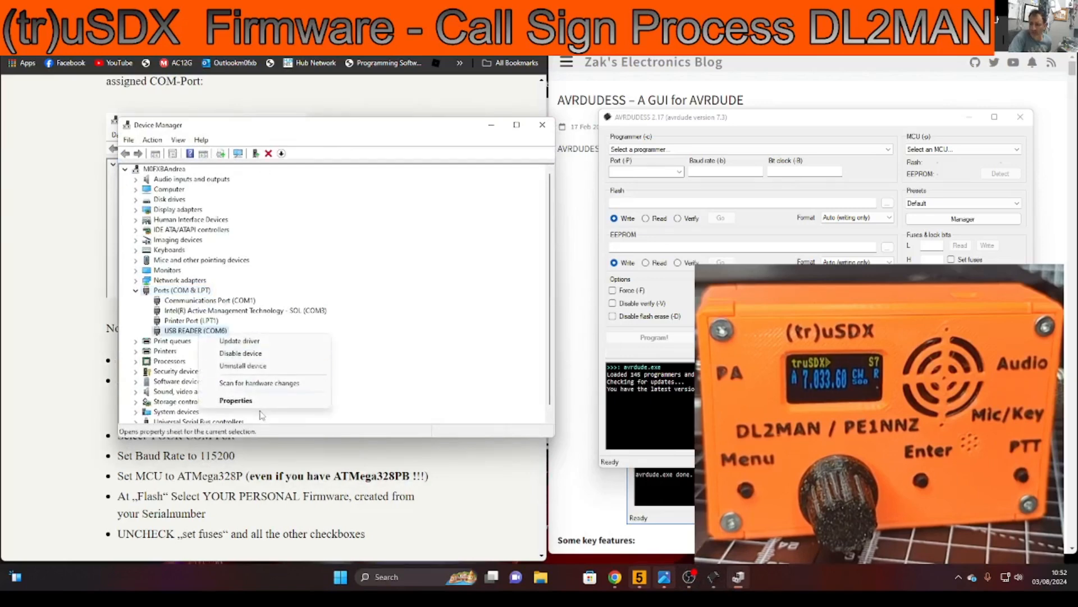
pyautogui.click(235, 400)
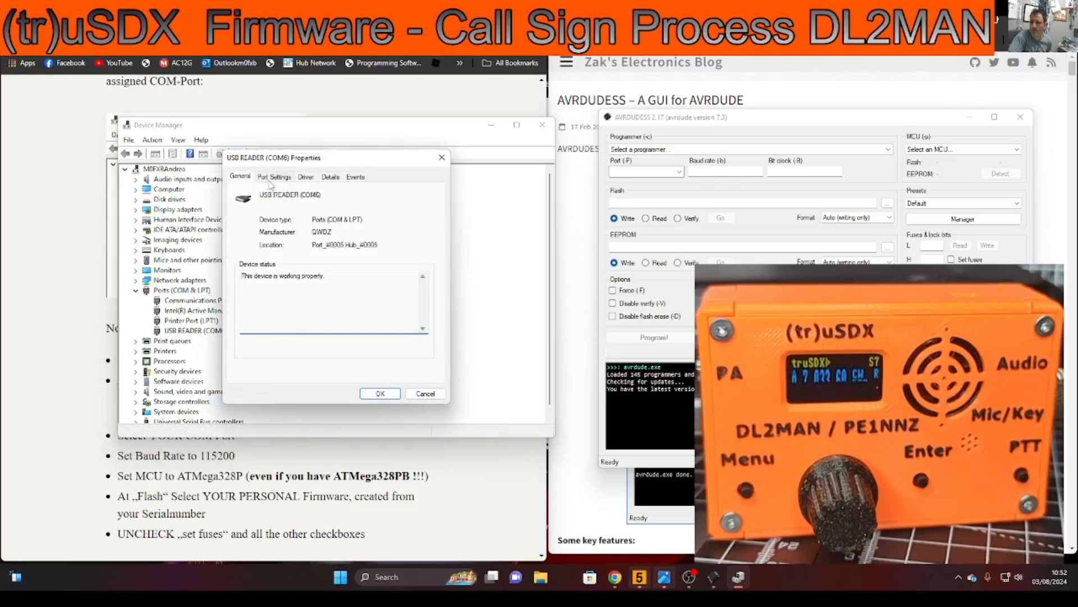
pyautogui.click(273, 177)
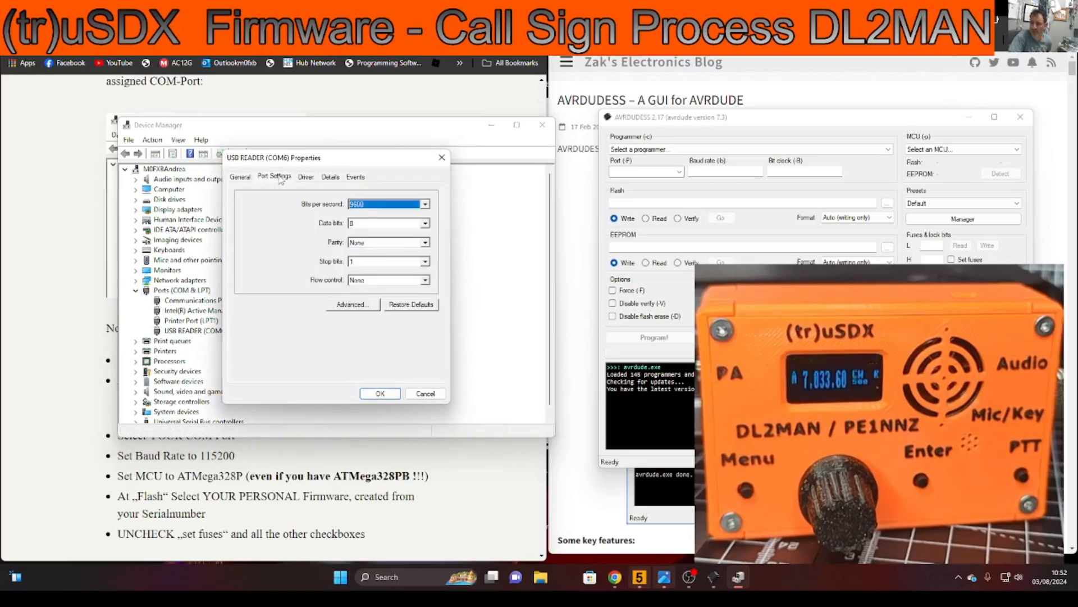
pyautogui.click(425, 203)
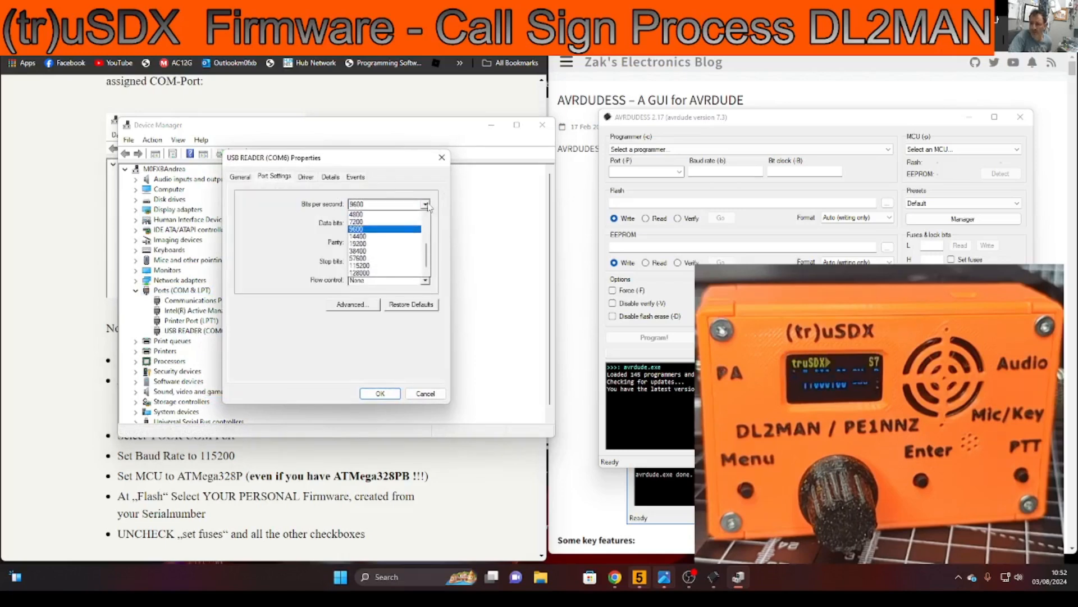
pyautogui.click(359, 271)
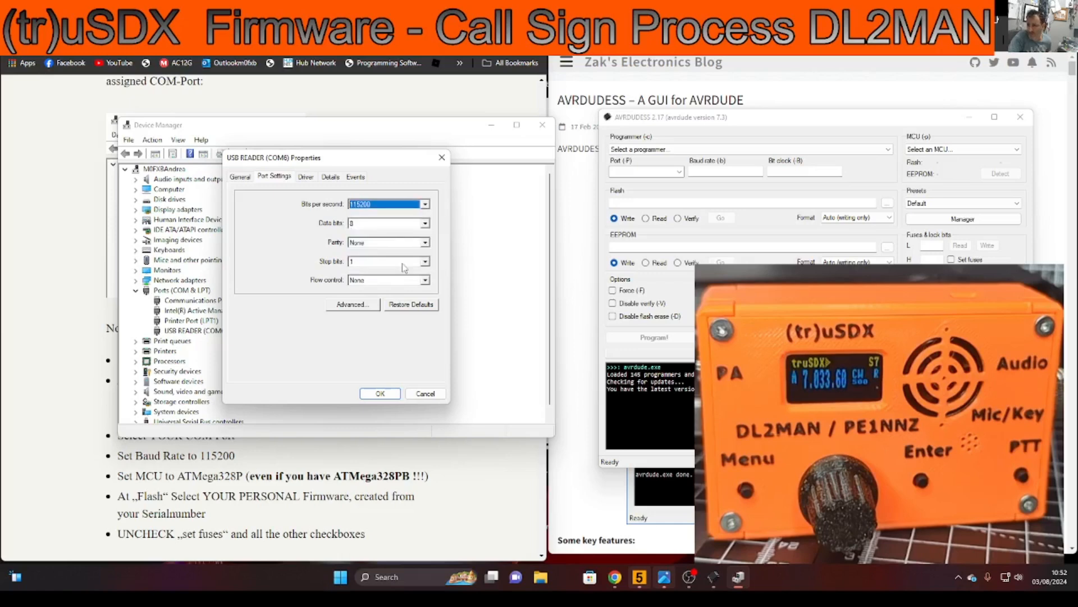
pyautogui.click(380, 392)
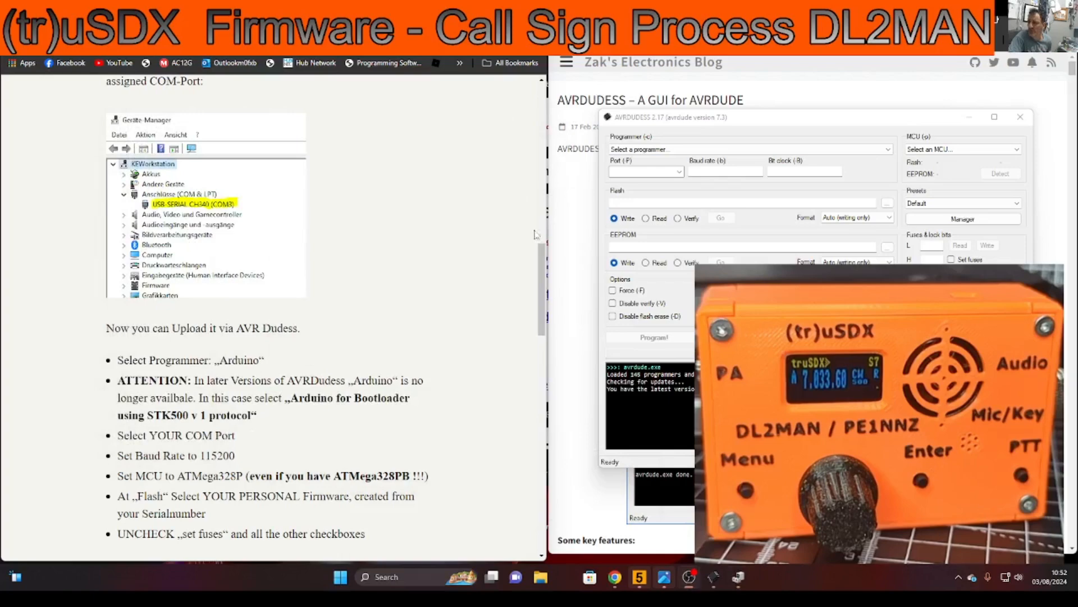
# Scroll the firmware page down to the Software Updates beta release link.
pyautogui.scroll(-3)
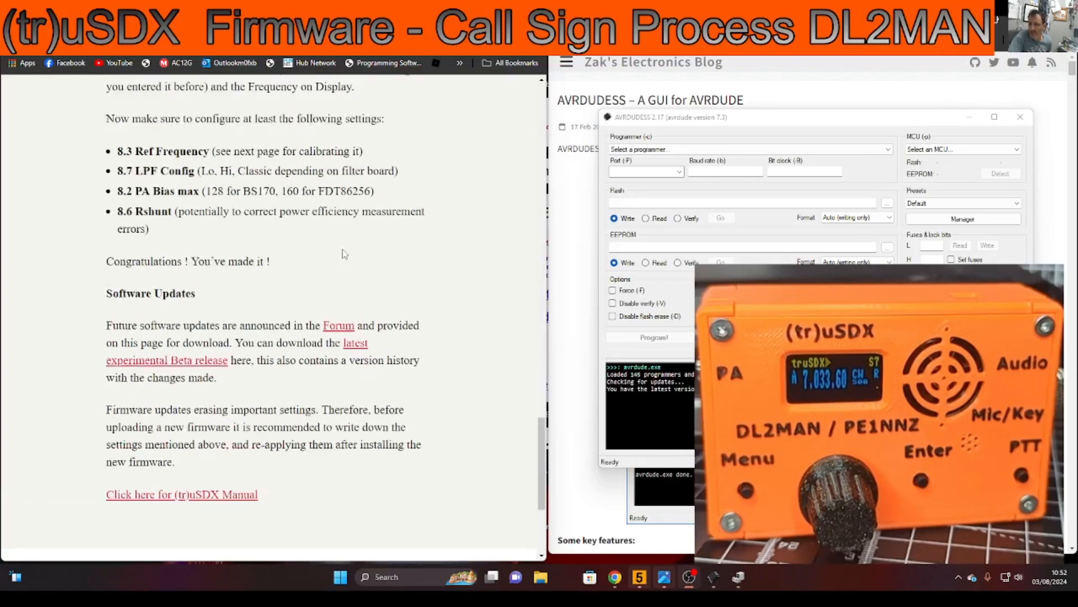
pyautogui.scroll(-3)
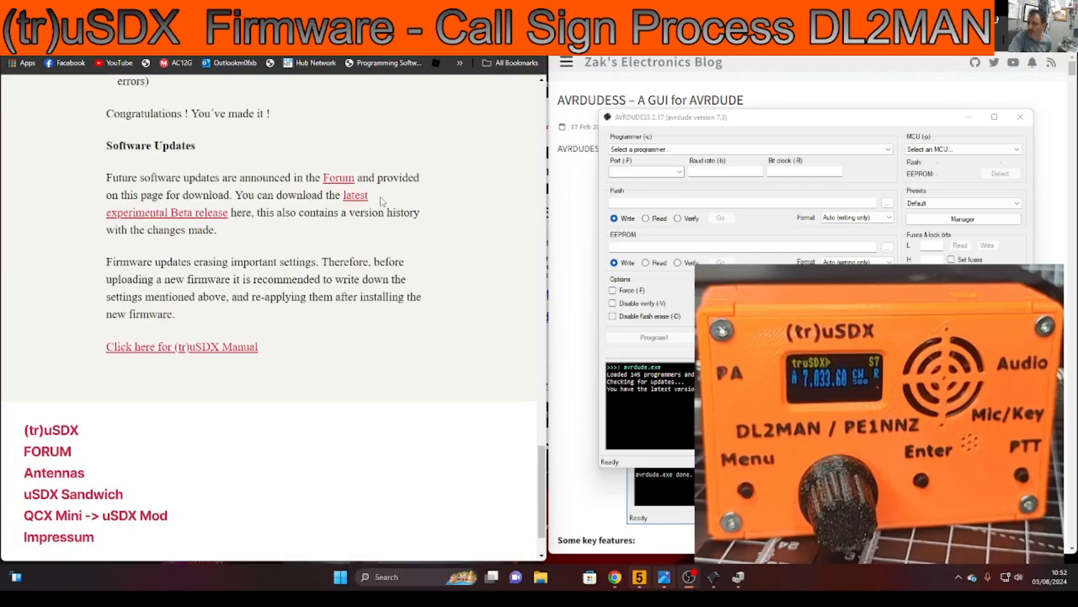
pyautogui.scroll(-3)
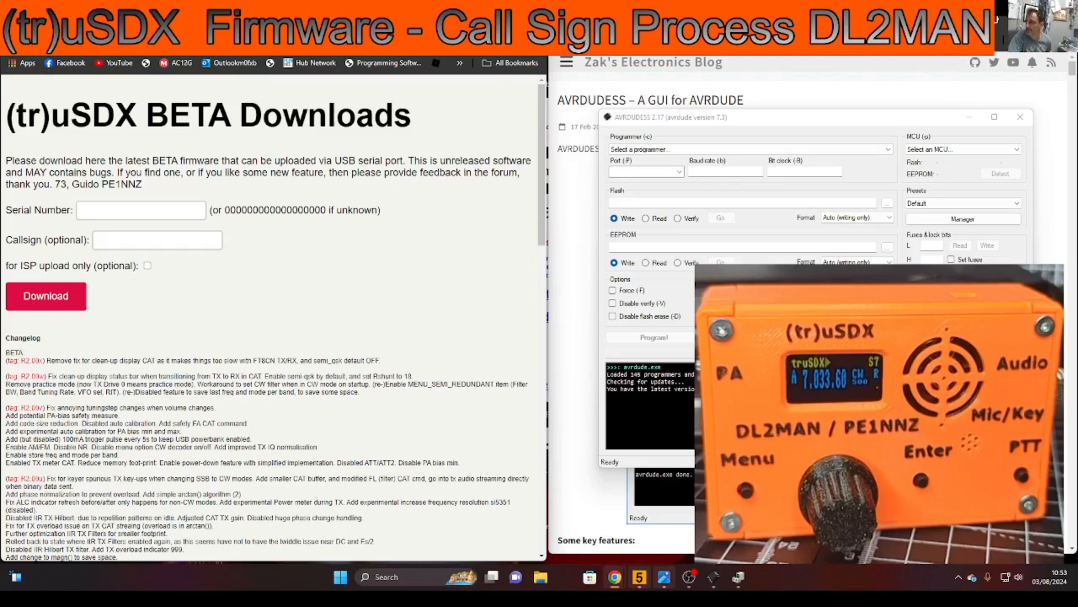
# Download the personalised (tr)uSDX beta firmware with the red Download button.
pyautogui.scroll(-3)
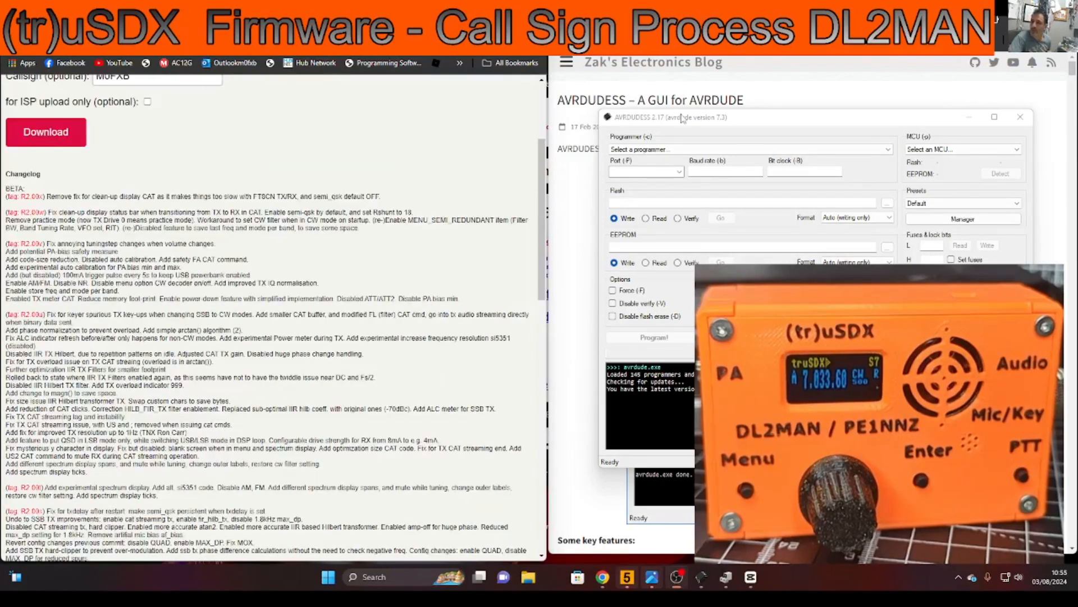
pyautogui.moveTo(215, 148)
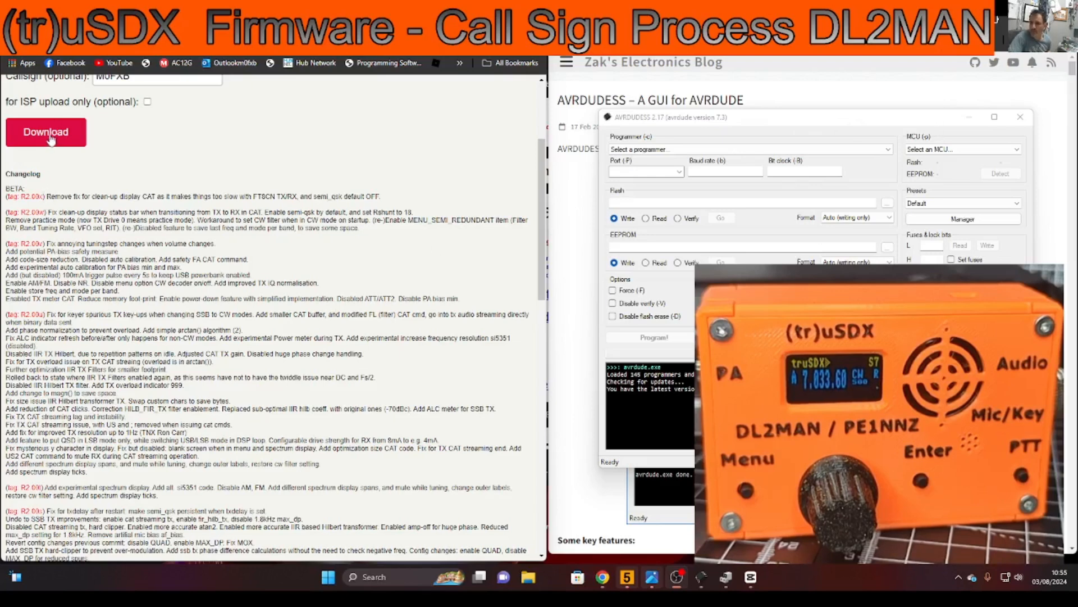
pyautogui.click(45, 131)
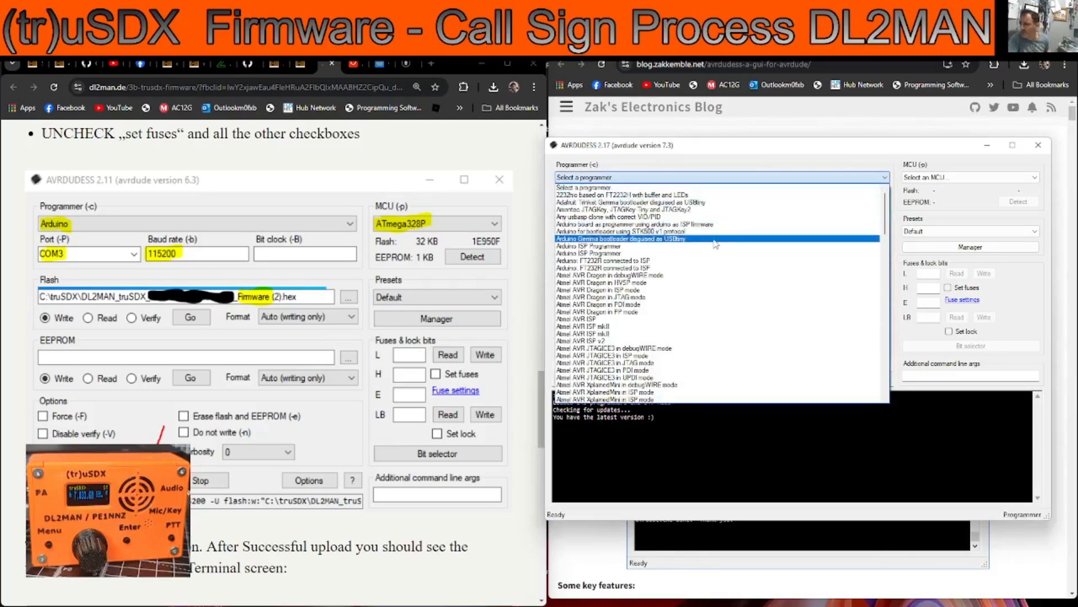
pyautogui.moveTo(647, 275)
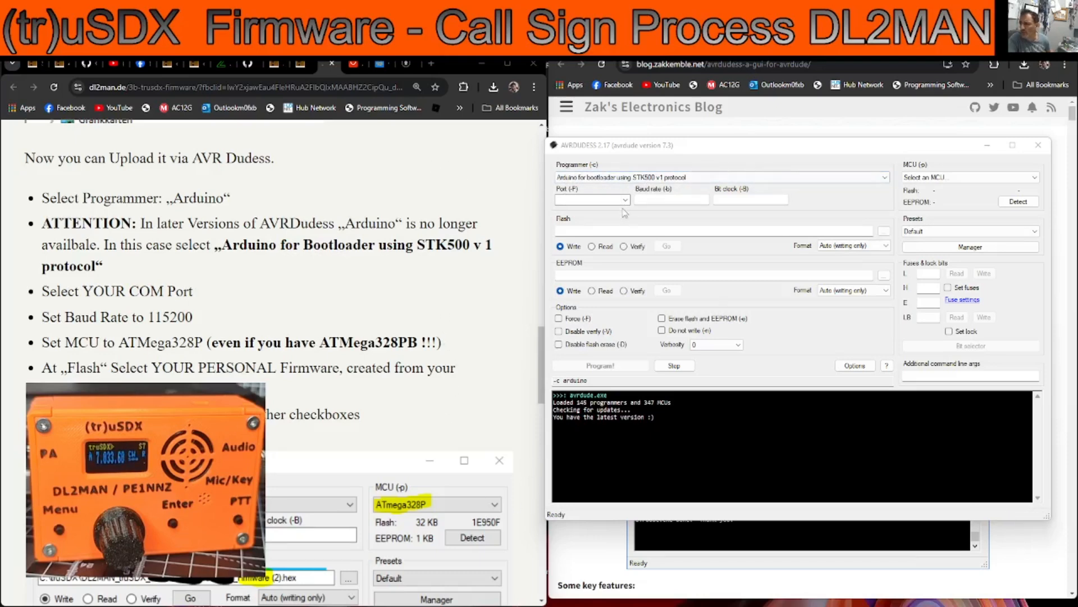
# Select port COM6 and enter 115200 as the baud rate.
pyautogui.click(624, 199)
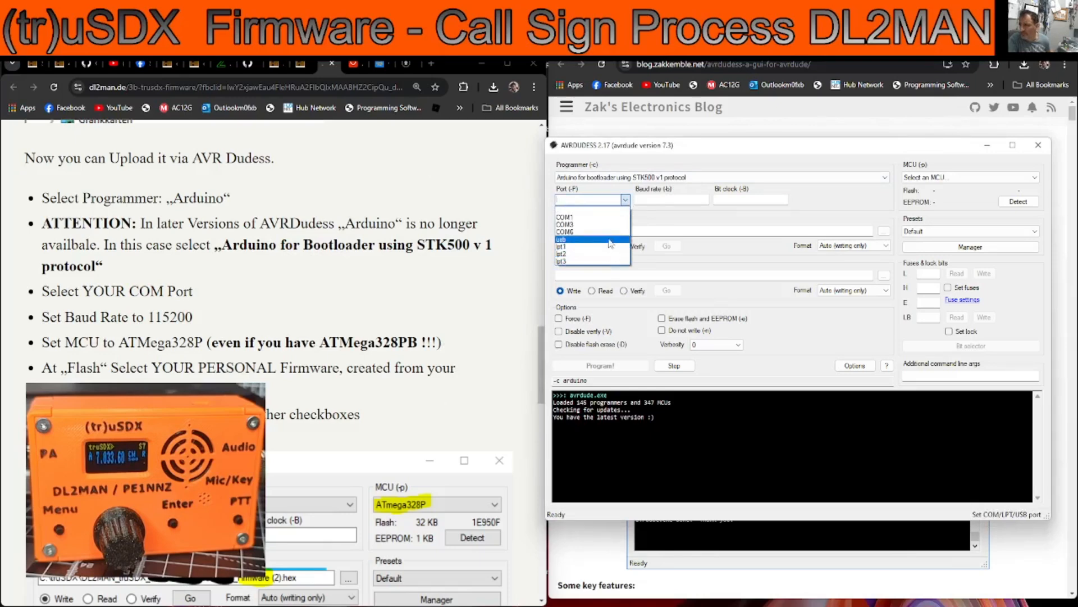
pyautogui.click(566, 232)
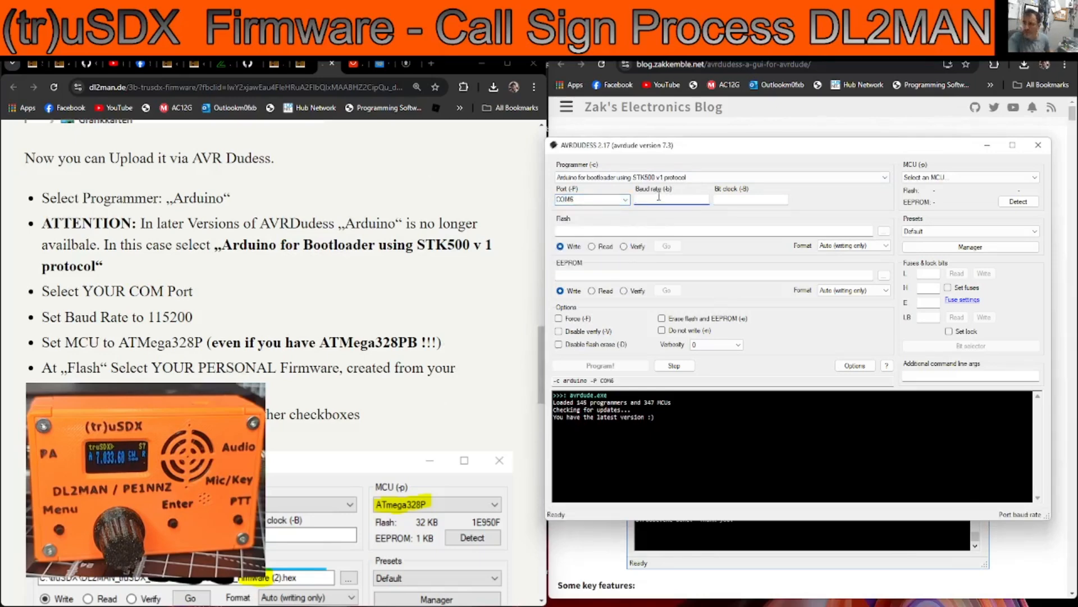
pyautogui.write('1152')
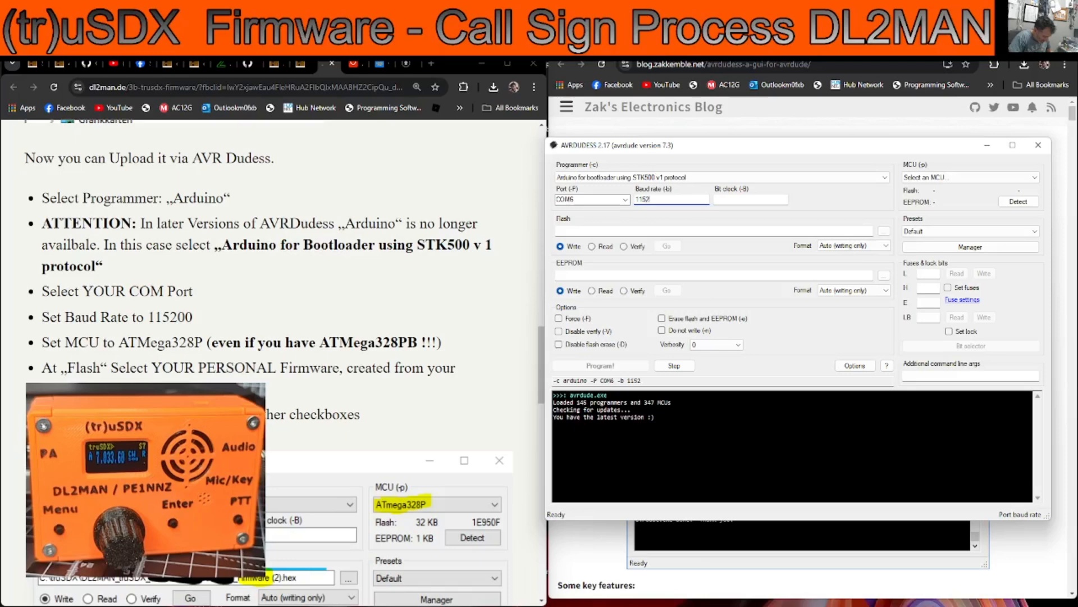
pyautogui.write('115200')
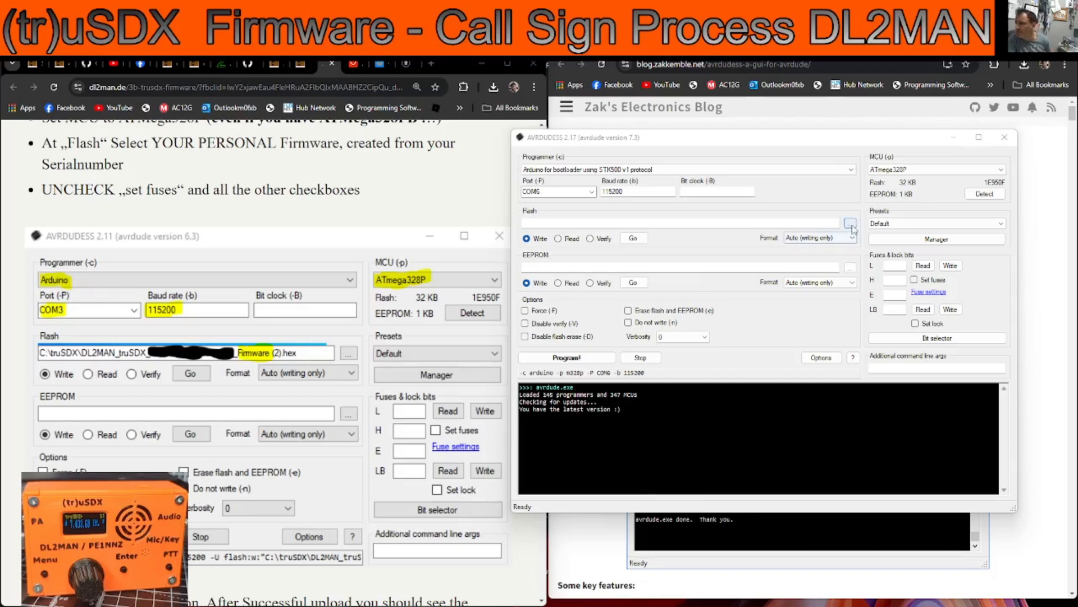
# Load the downloaded personalised beta Firmware.hex as the flash image.
pyautogui.click(851, 222)
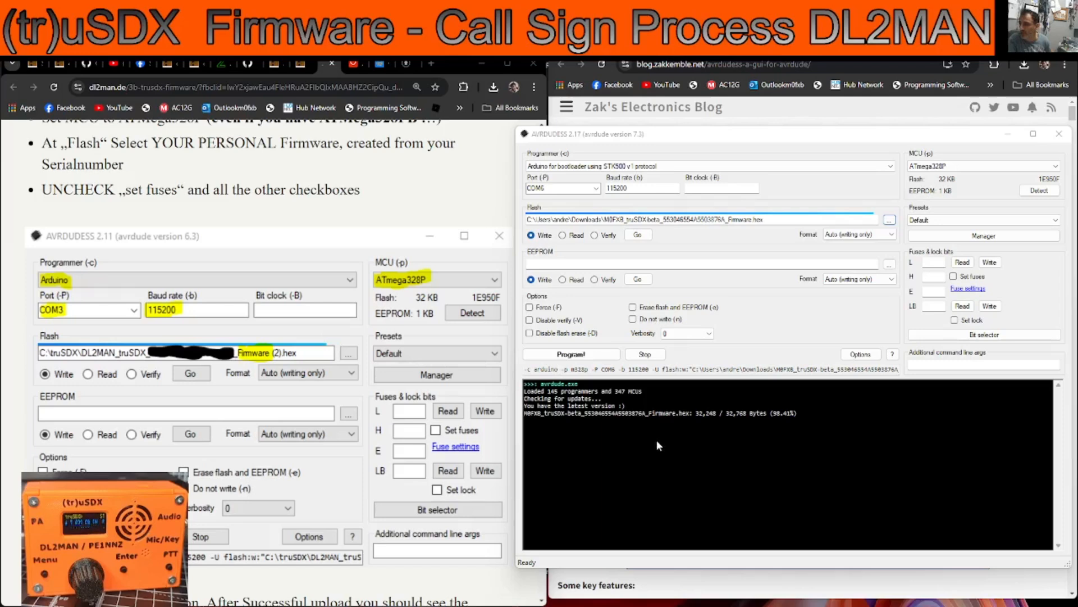
pyautogui.click(572, 354)
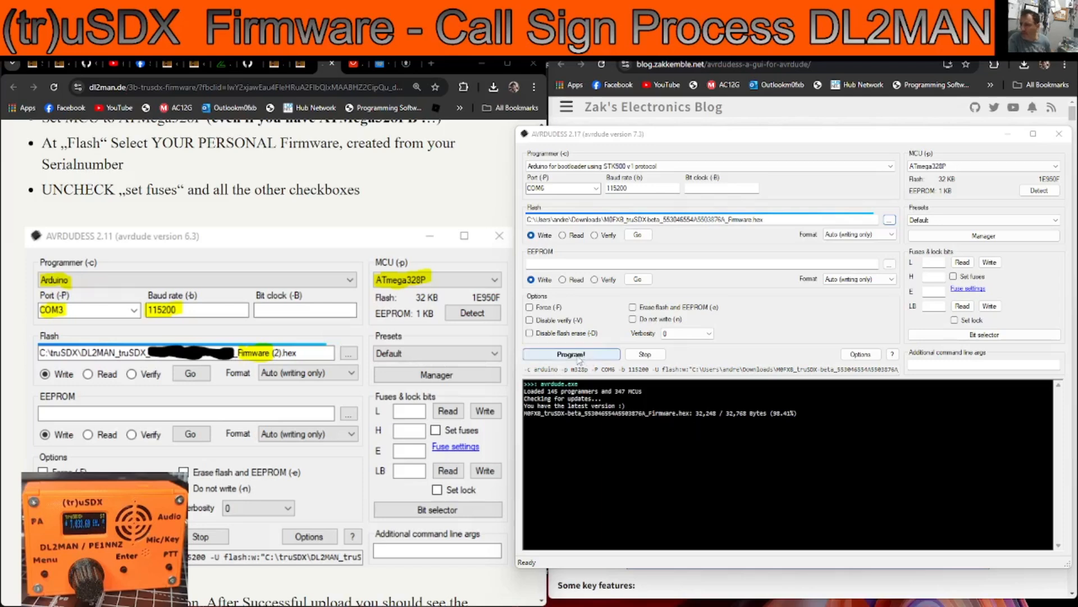
pyautogui.click(571, 354)
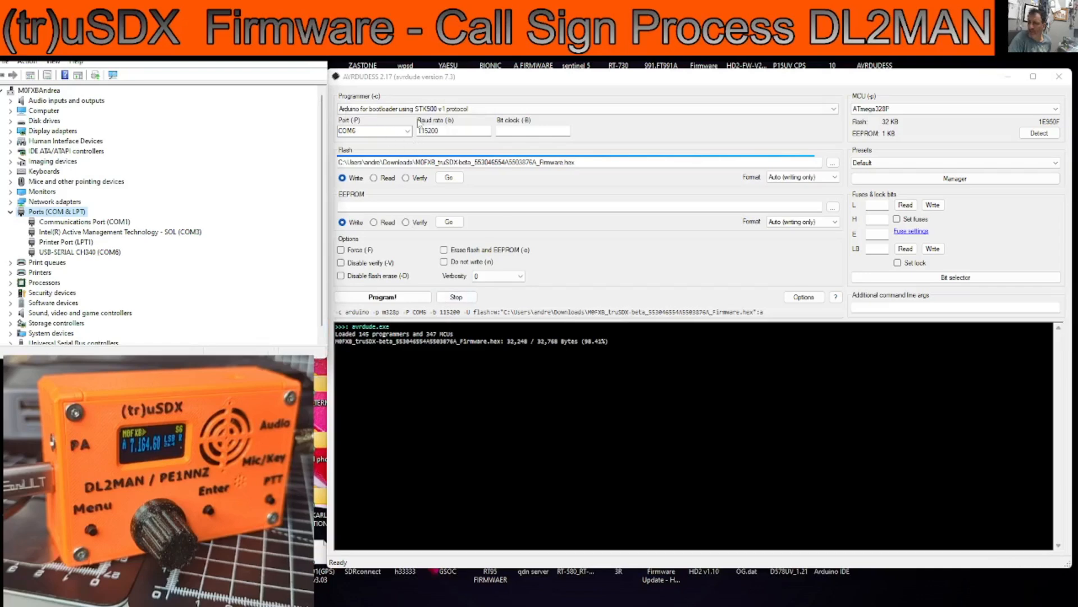
pyautogui.moveTo(870, 118)
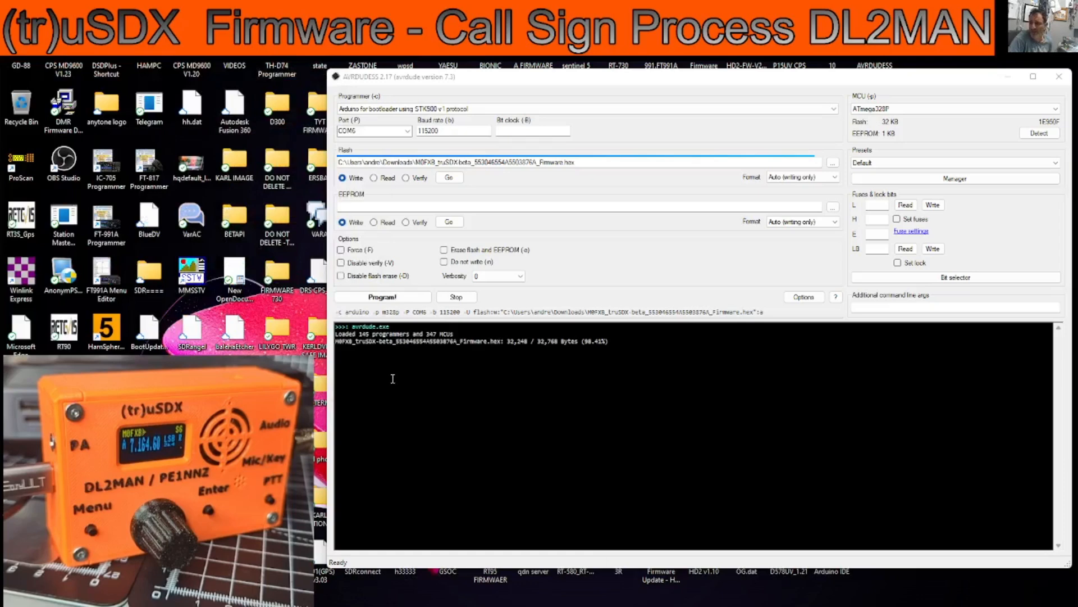
pyautogui.moveTo(340, 487)
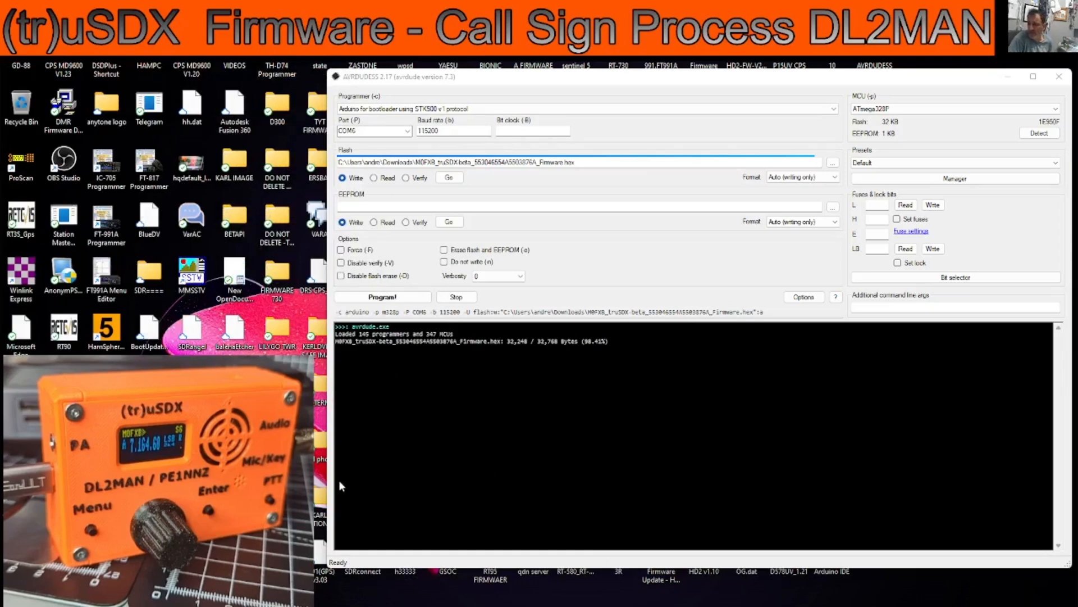
# Start programming, erasing the ATmega328P and writing the 32,248-byte firmware over COM6.
pyautogui.click(382, 296)
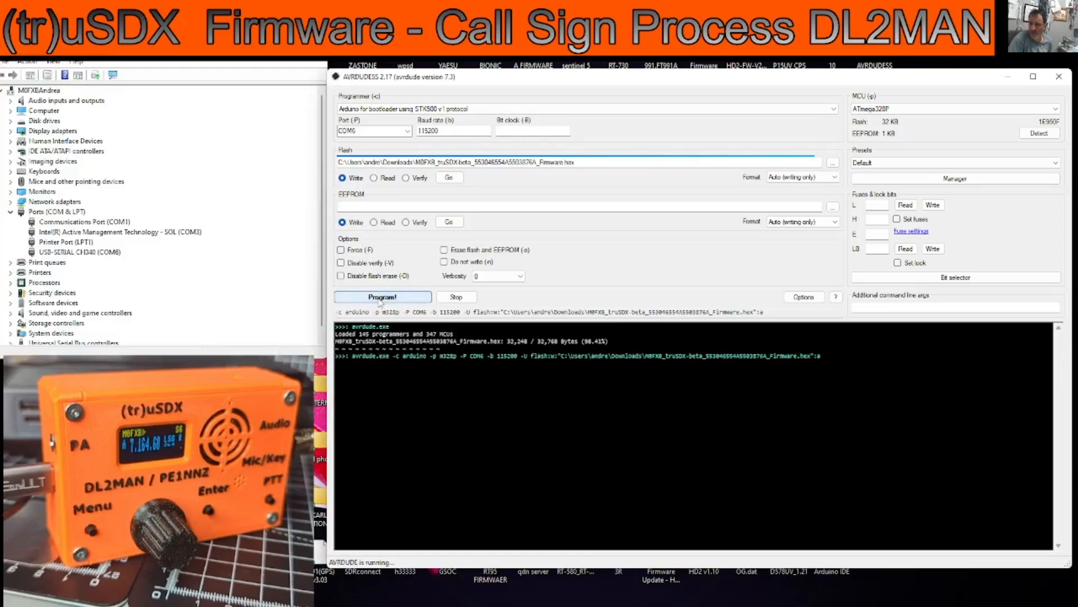
pyautogui.click(383, 296)
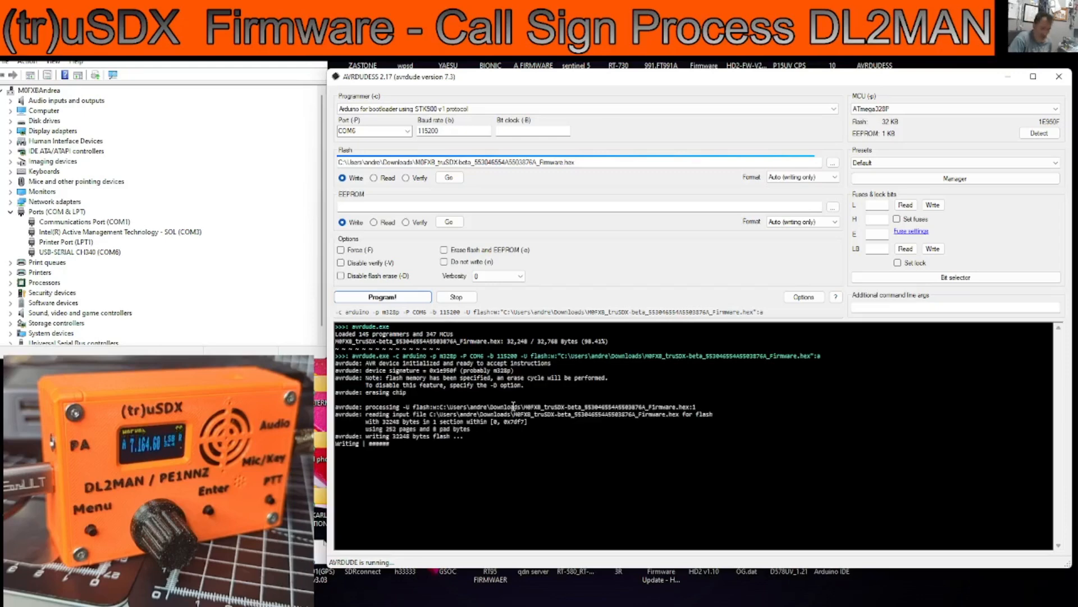